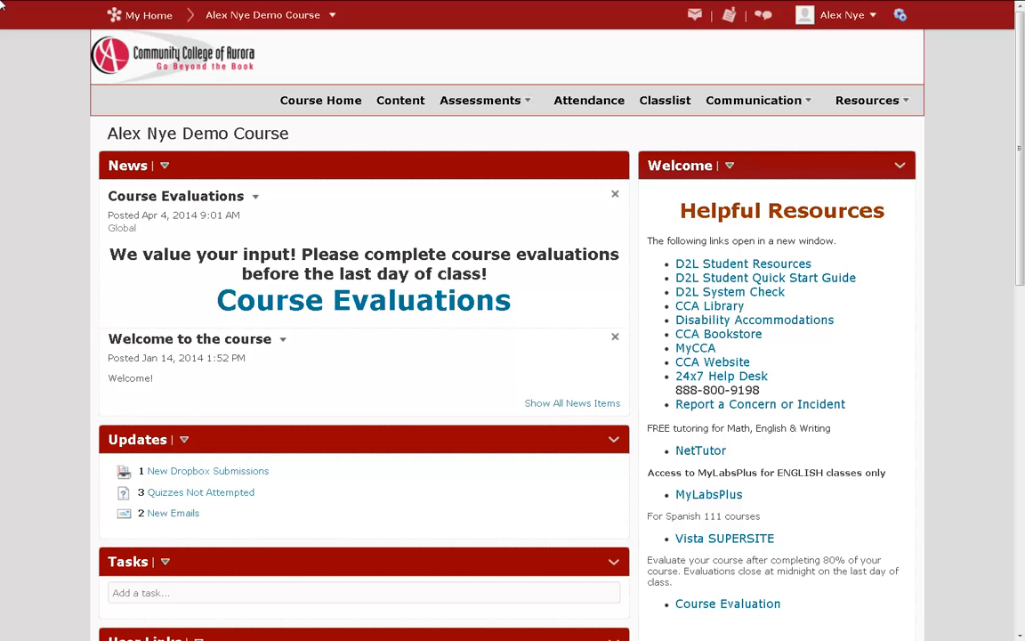
mouse_move(348, 68)
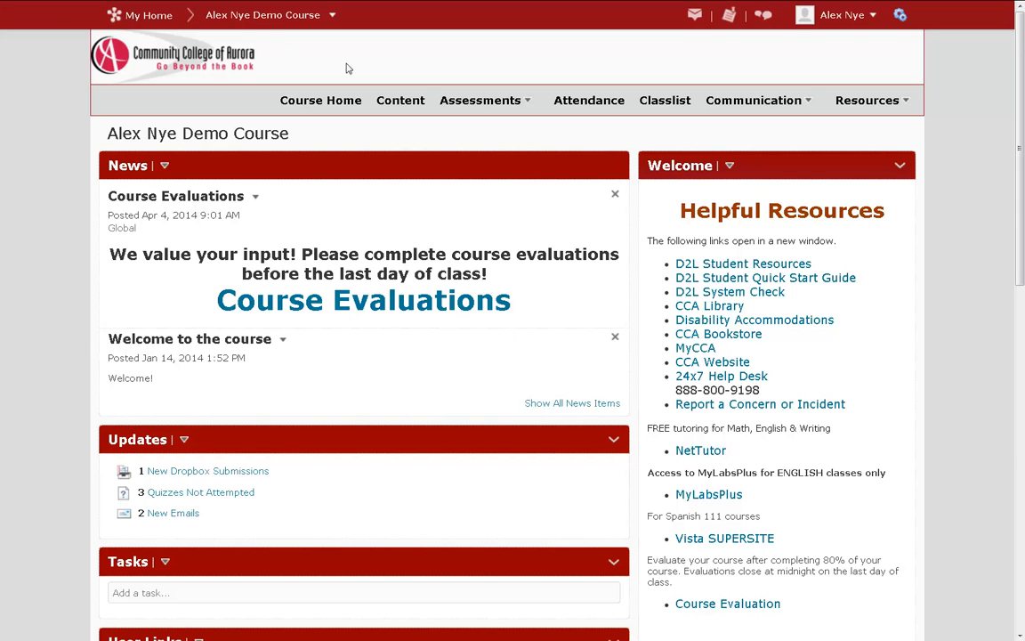
mouse_move(523, 364)
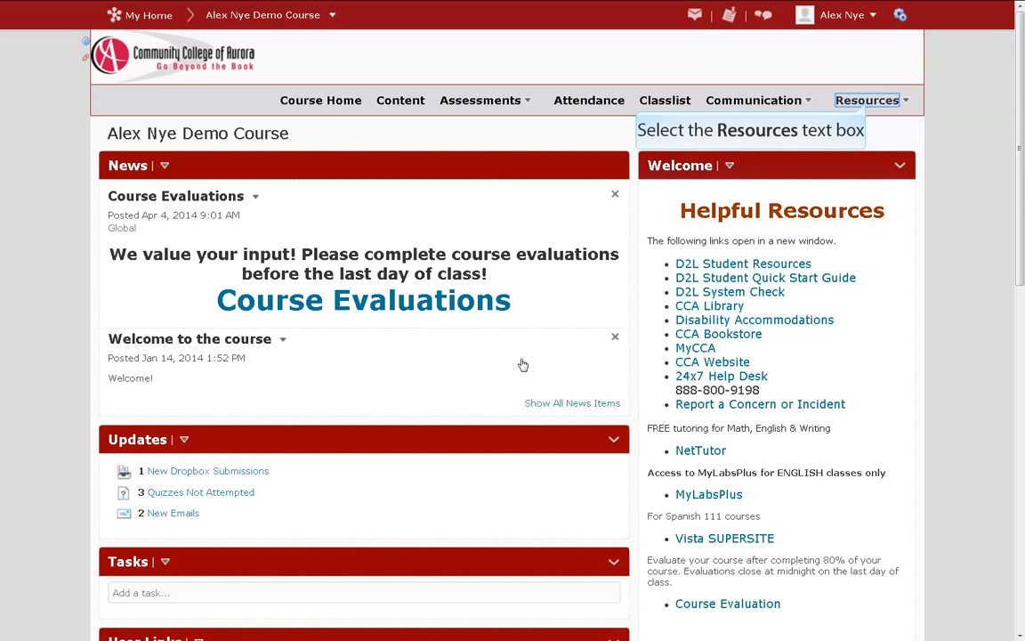
mouse_move(860, 181)
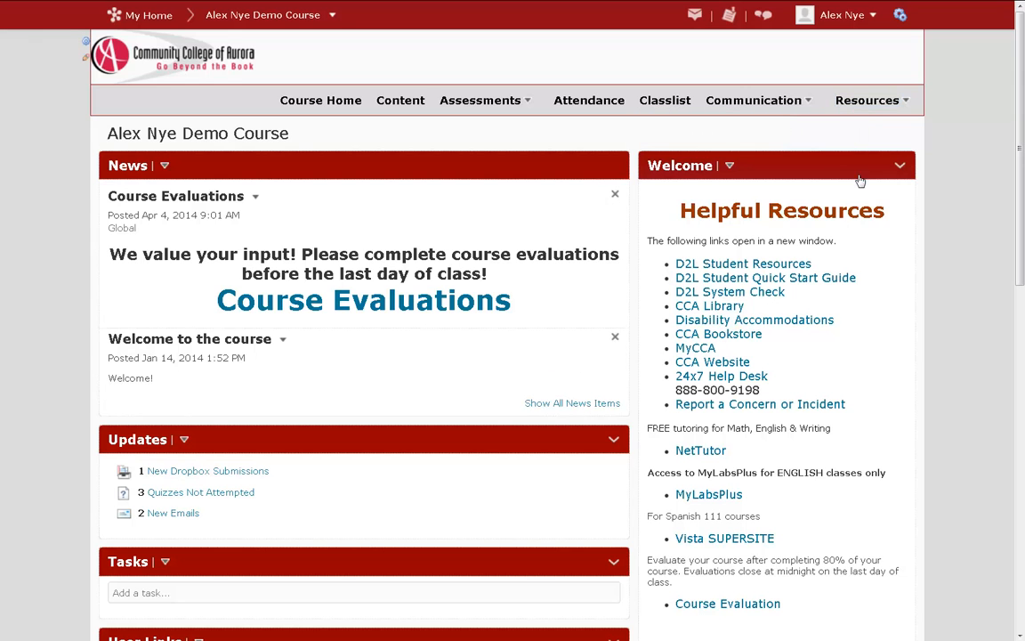
Open the Resources menu on the Alex Nye Demo Course home page
click(868, 99)
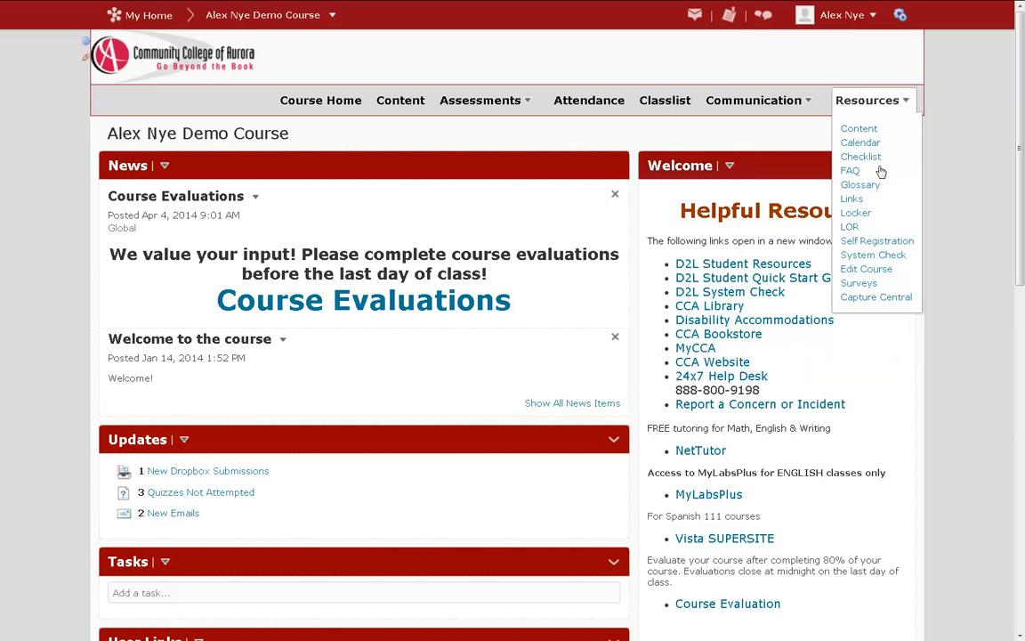
Go to Edit Course and open Intelligent Agents under Communication
click(866, 269)
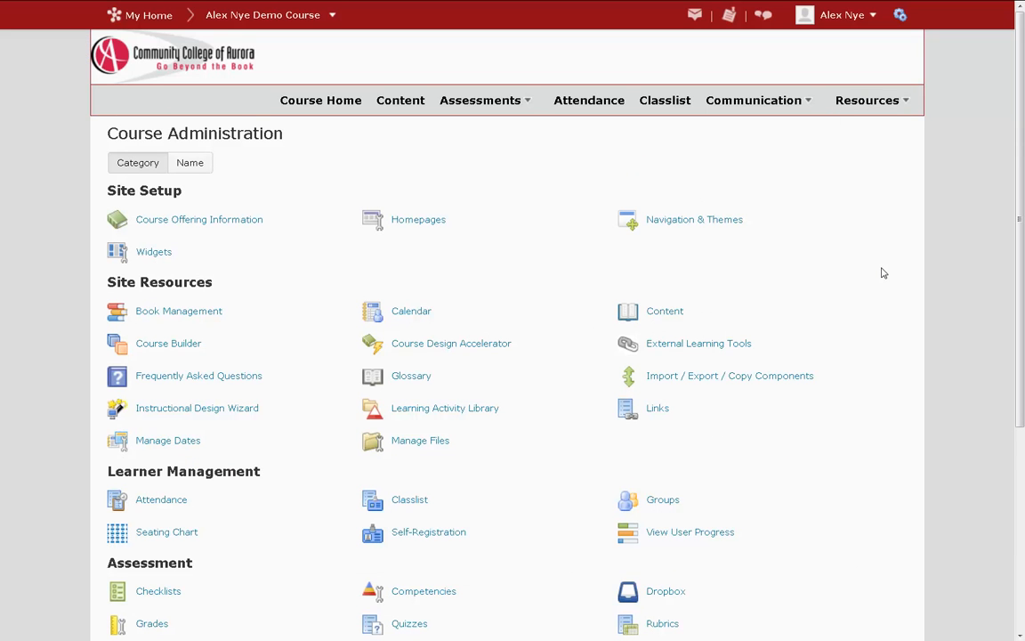
scroll(down, 3)
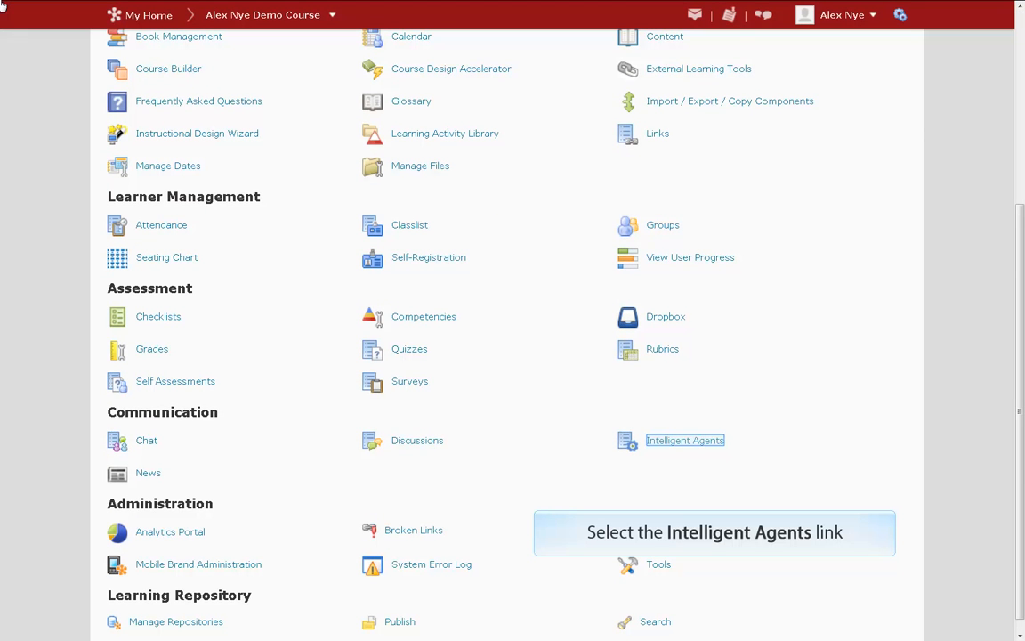
mouse_move(705, 424)
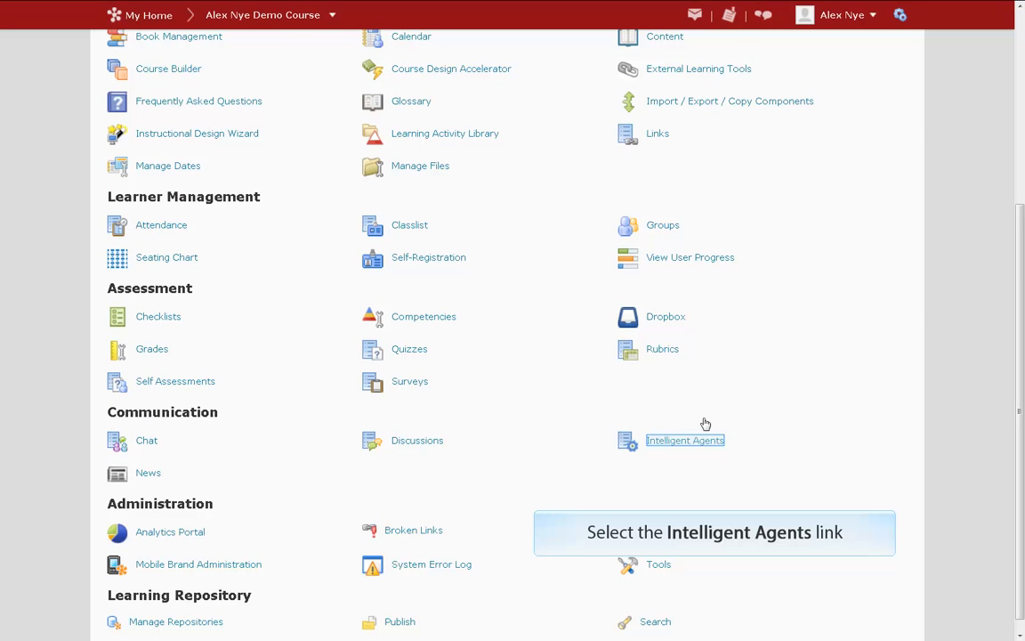
click(684, 440)
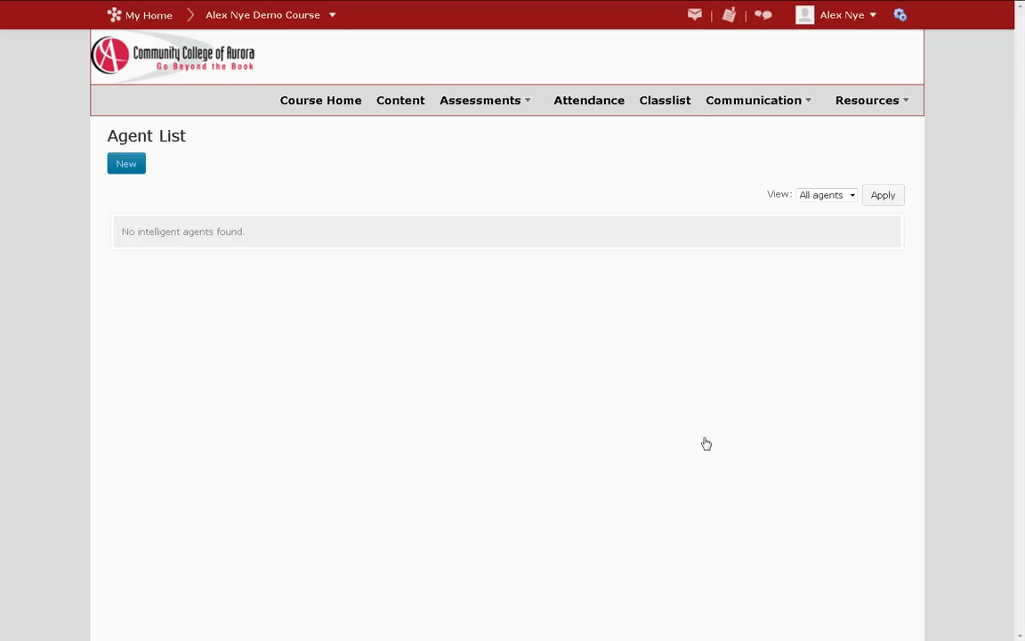
mouse_move(126, 163)
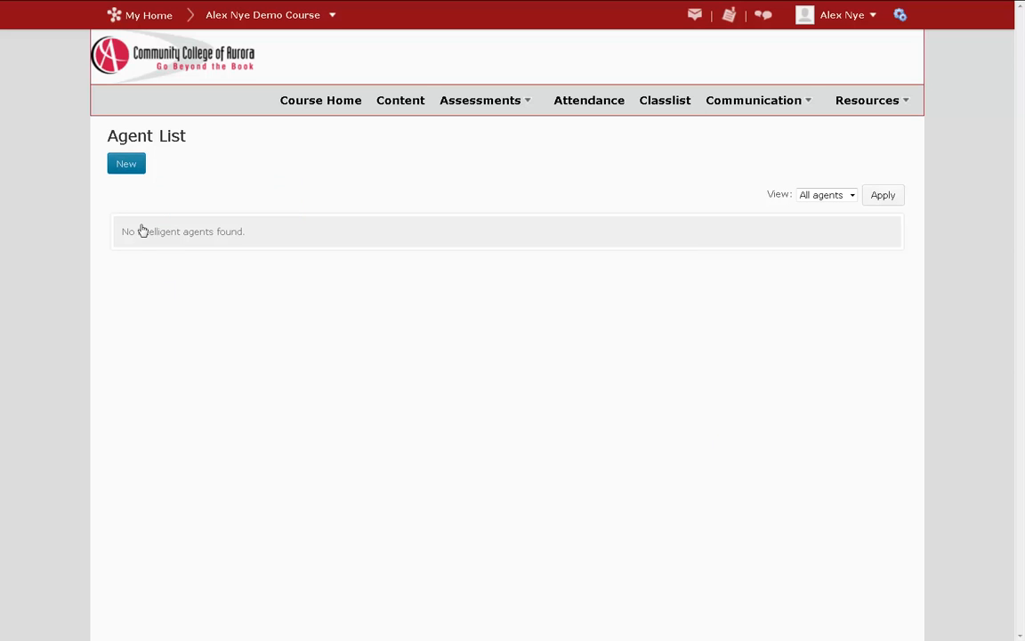
Start a new agent from the Agent List page
click(126, 163)
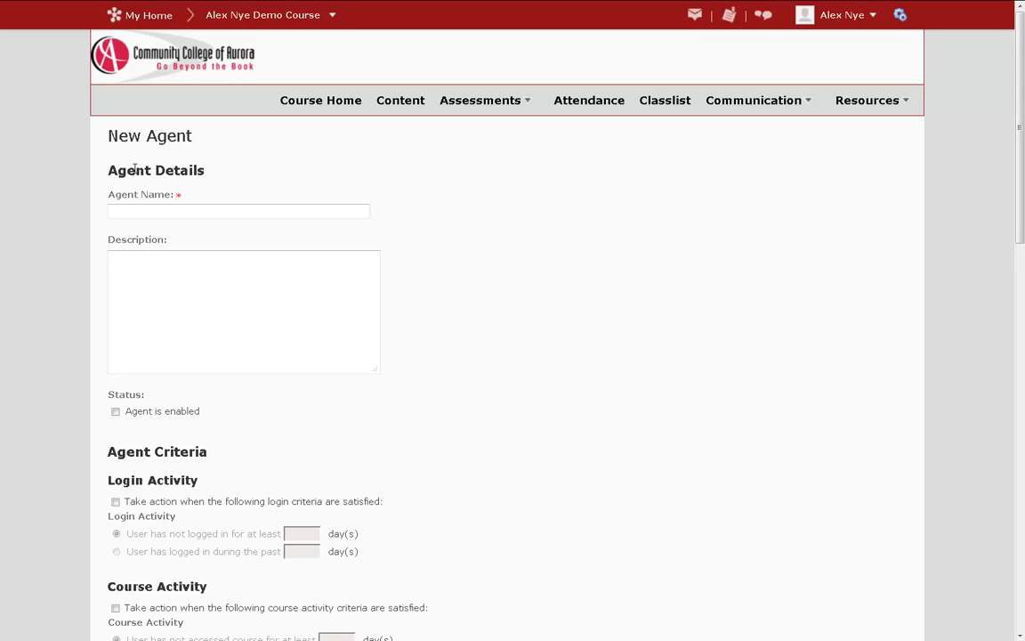
Name the agent 'HAL 9000' and tick Agent is enabled
click(239, 211)
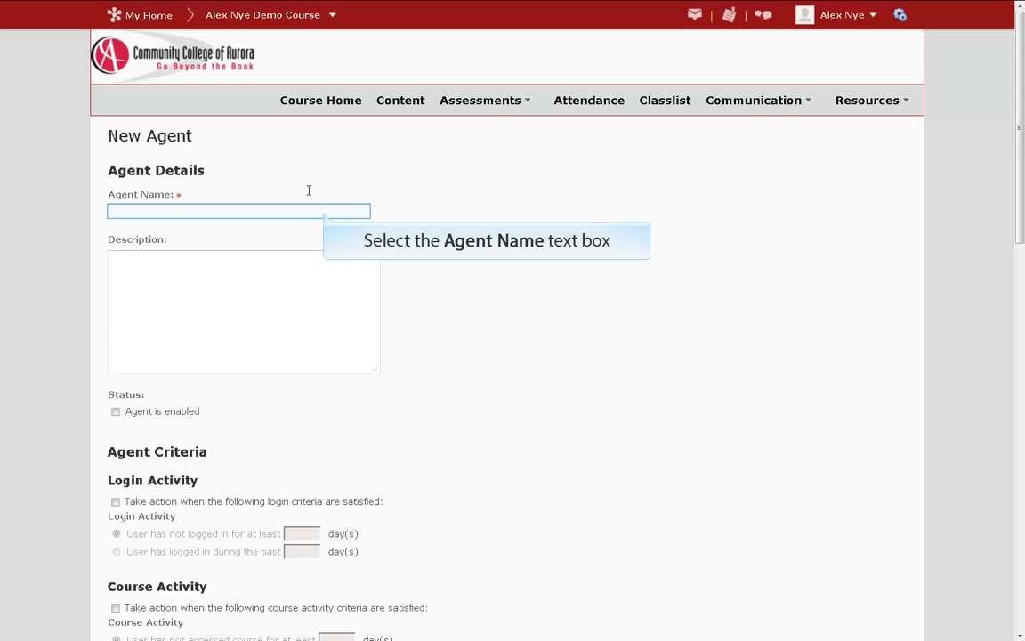
text(H)
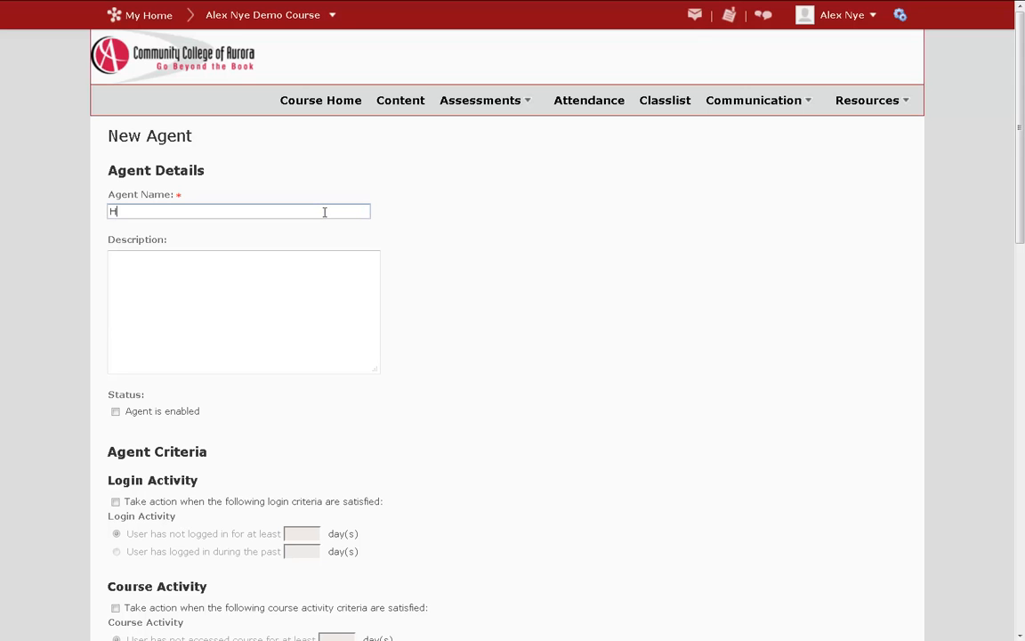
text(AL 900)
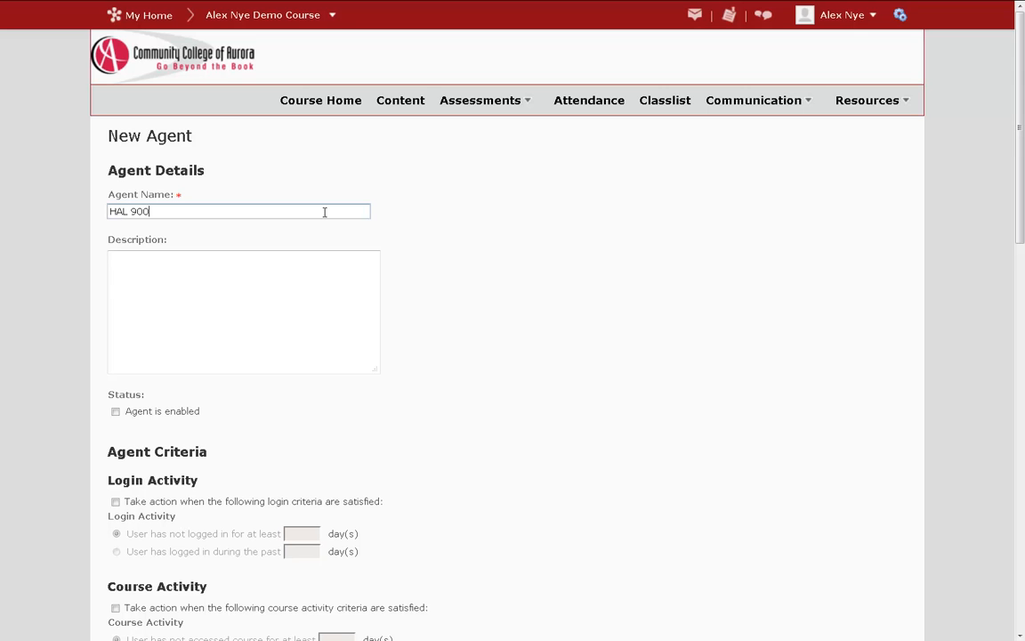
text(0)
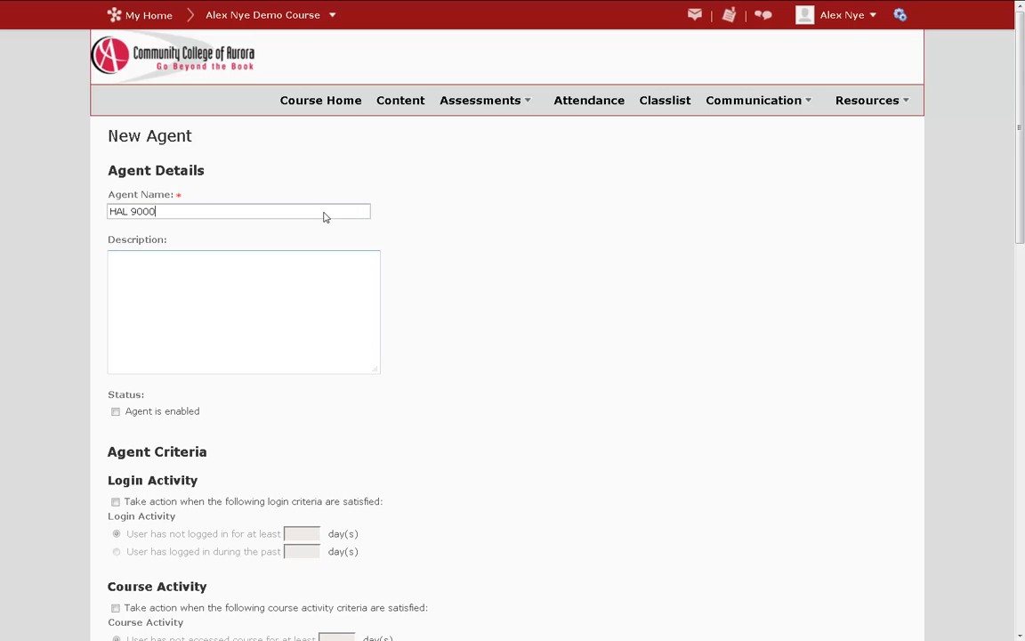
mouse_move(115, 410)
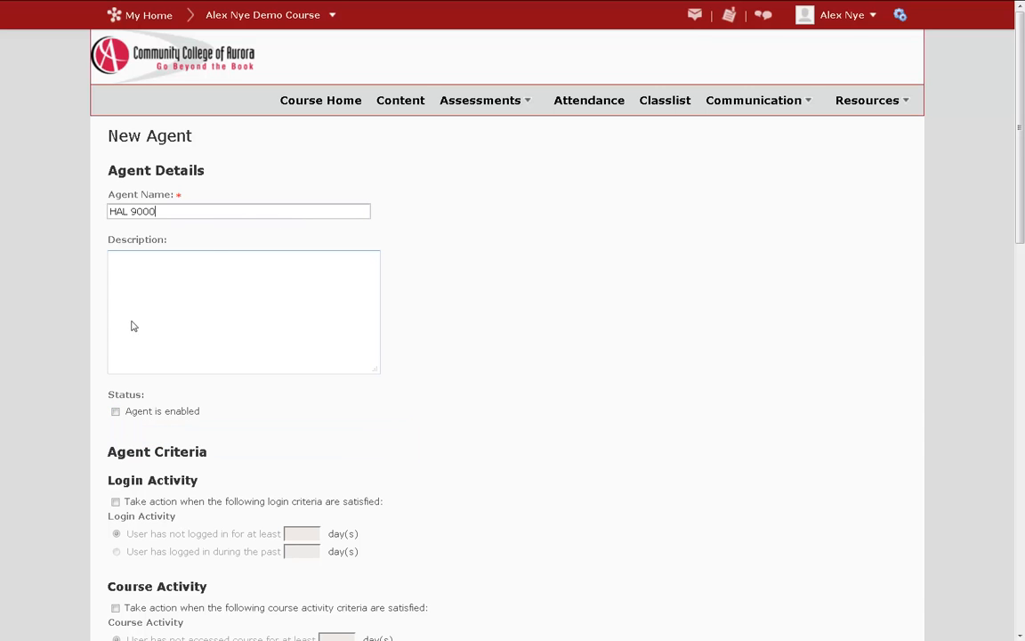
click(115, 410)
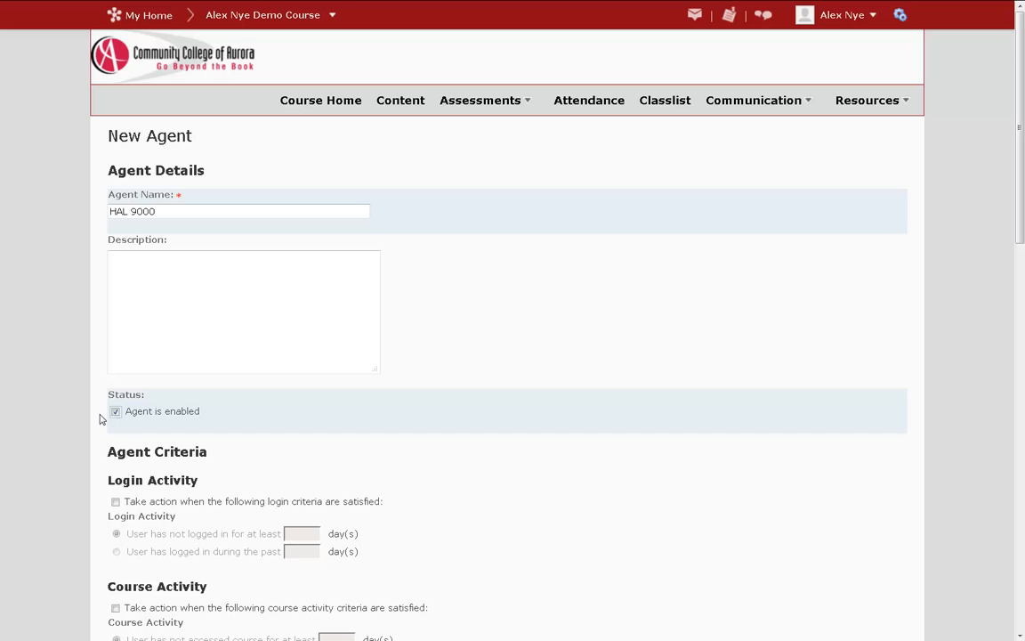
scroll(down, 3)
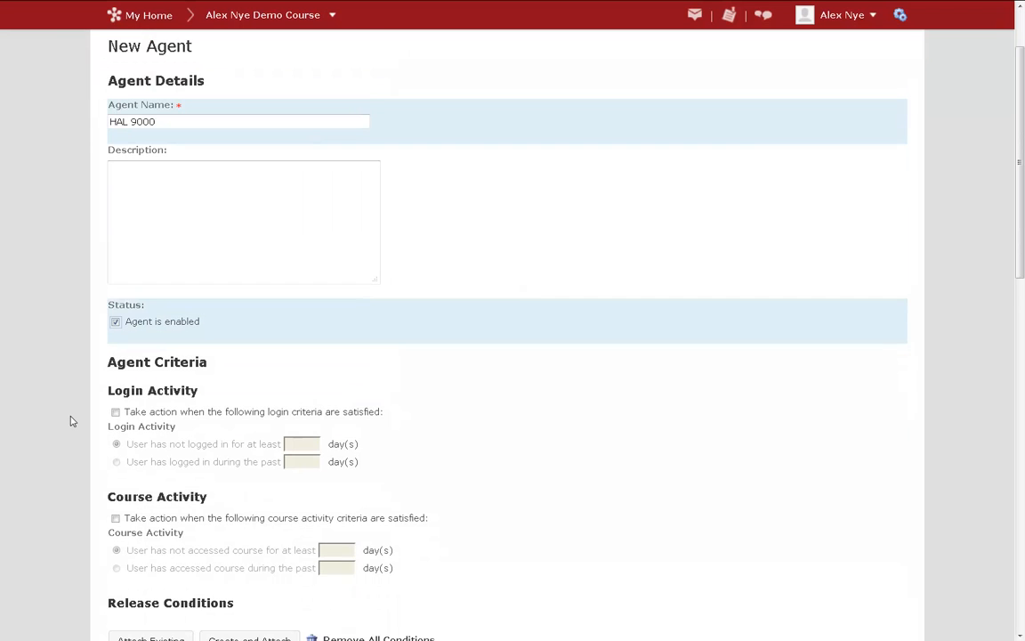
Turn on the Course Activity criterion with a 5-day no-access threshold
scroll(down, 3)
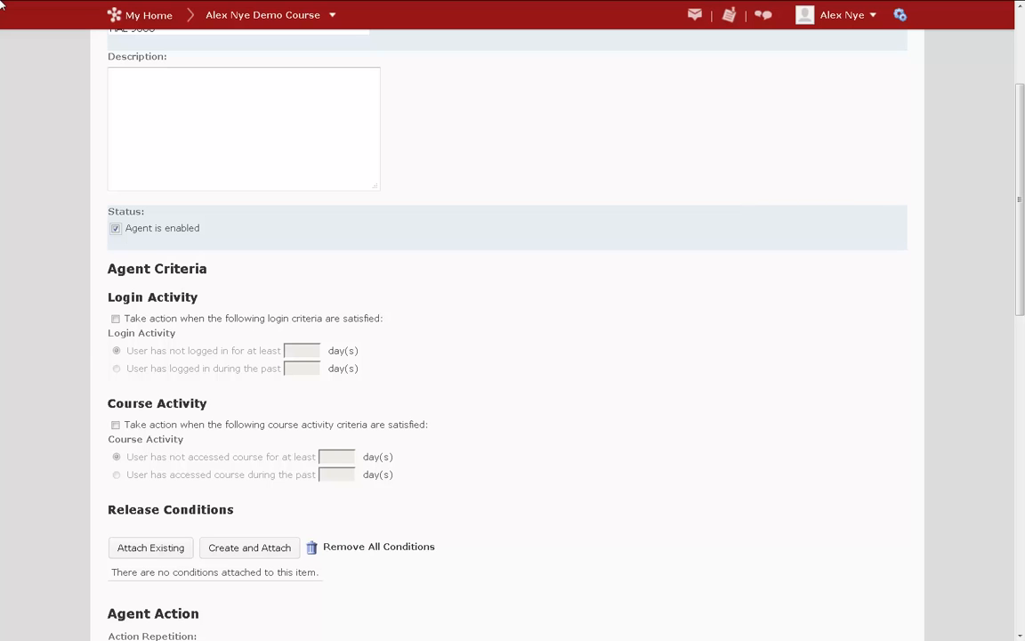
click(115, 425)
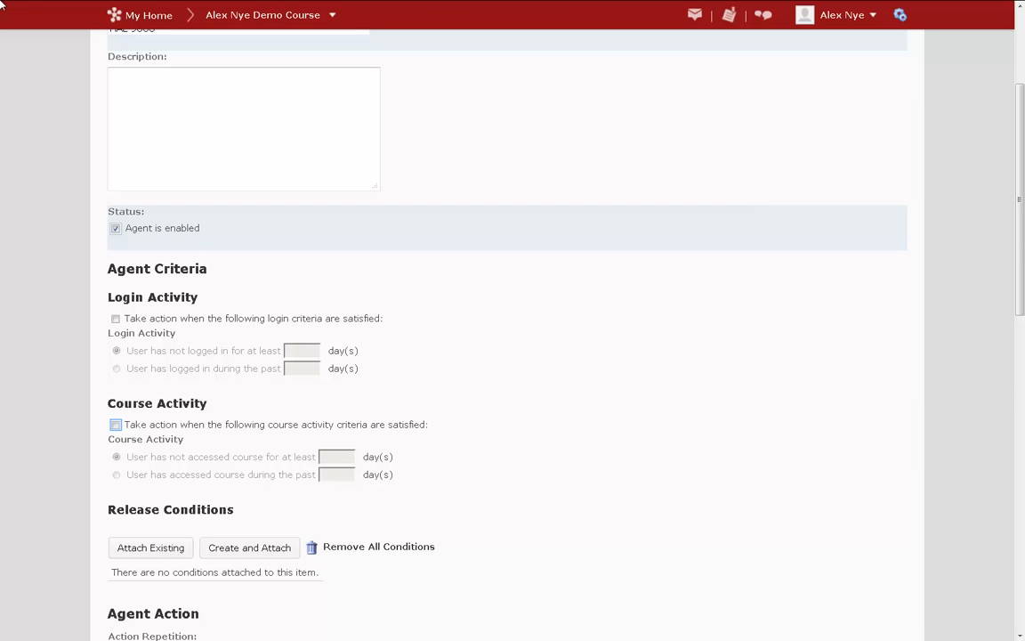
click(115, 424)
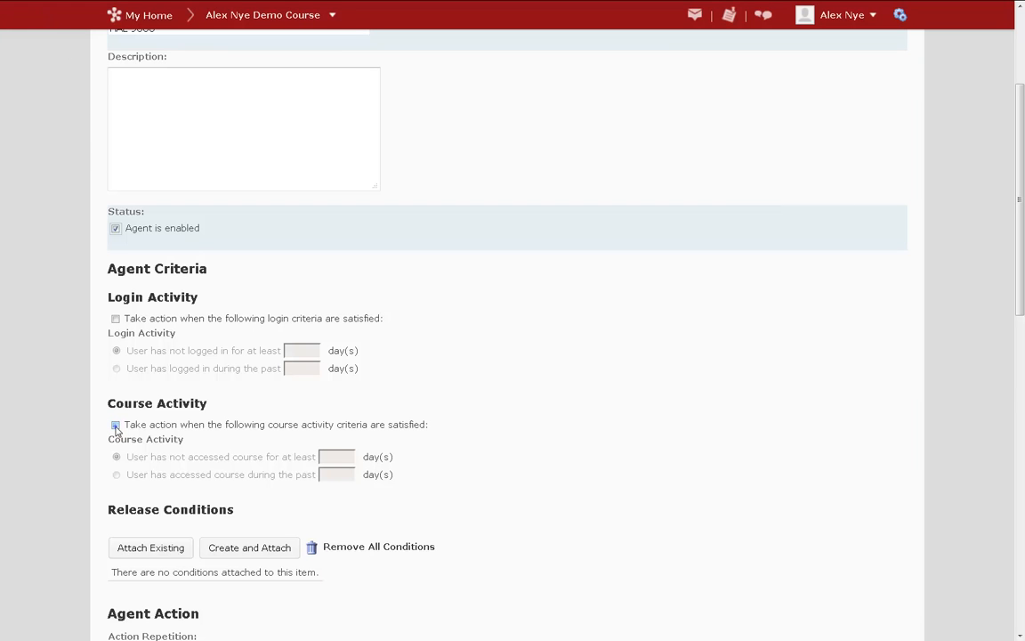
click(115, 424)
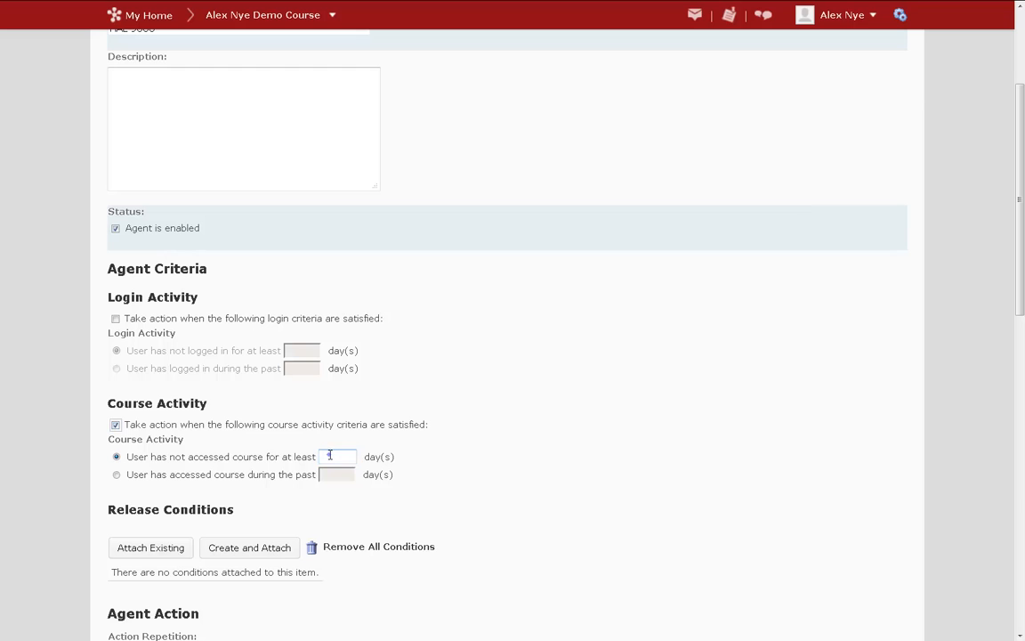
text(5)
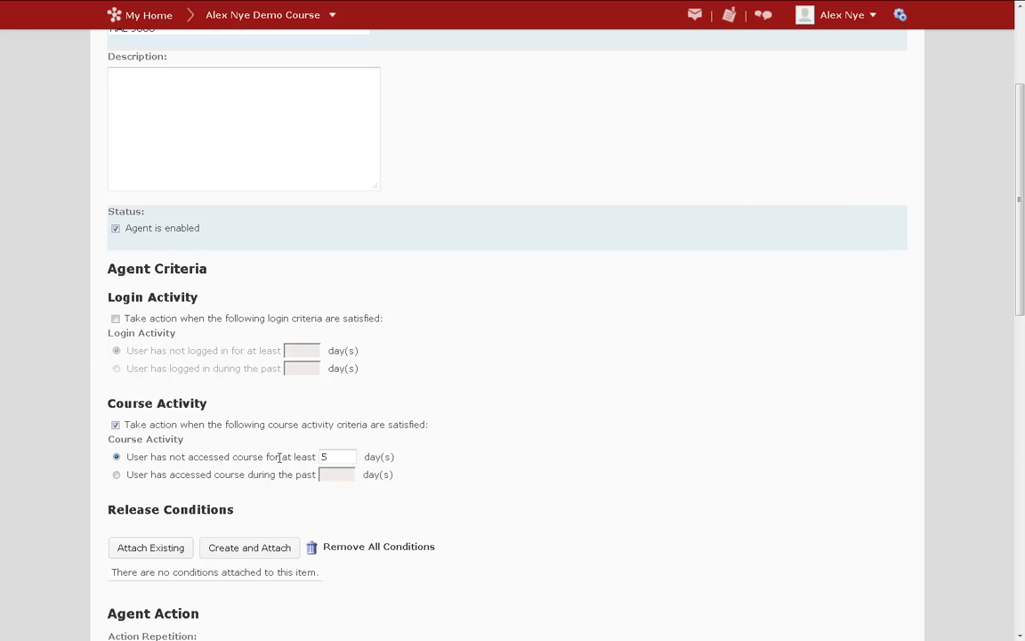
scroll(down, 3)
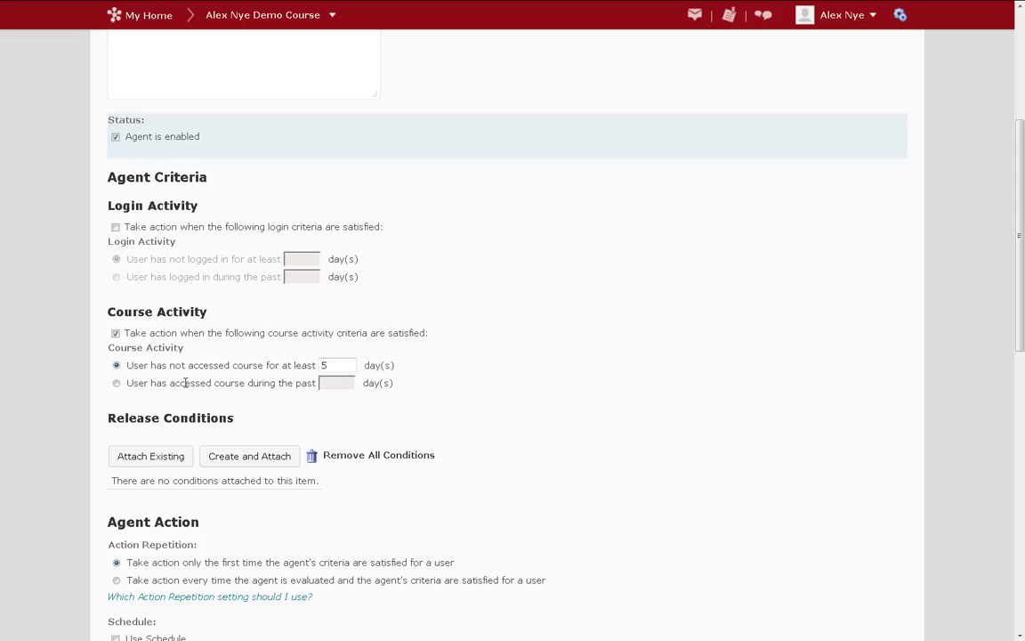
mouse_move(503, 413)
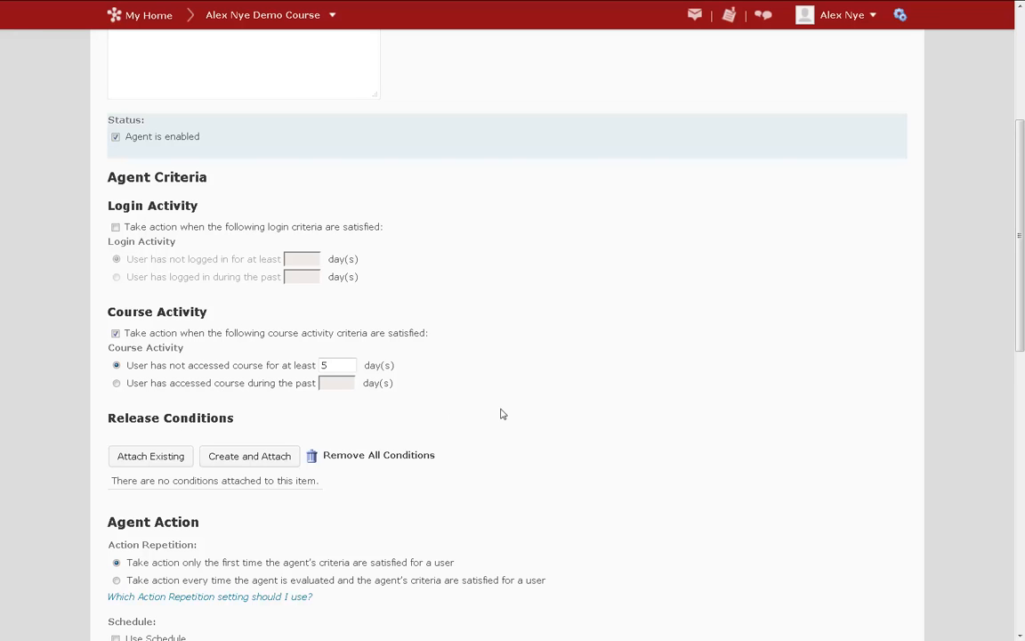
Choose 'Take action every time the agent is evaluated and criteria are satisfied'
scroll(down, 3)
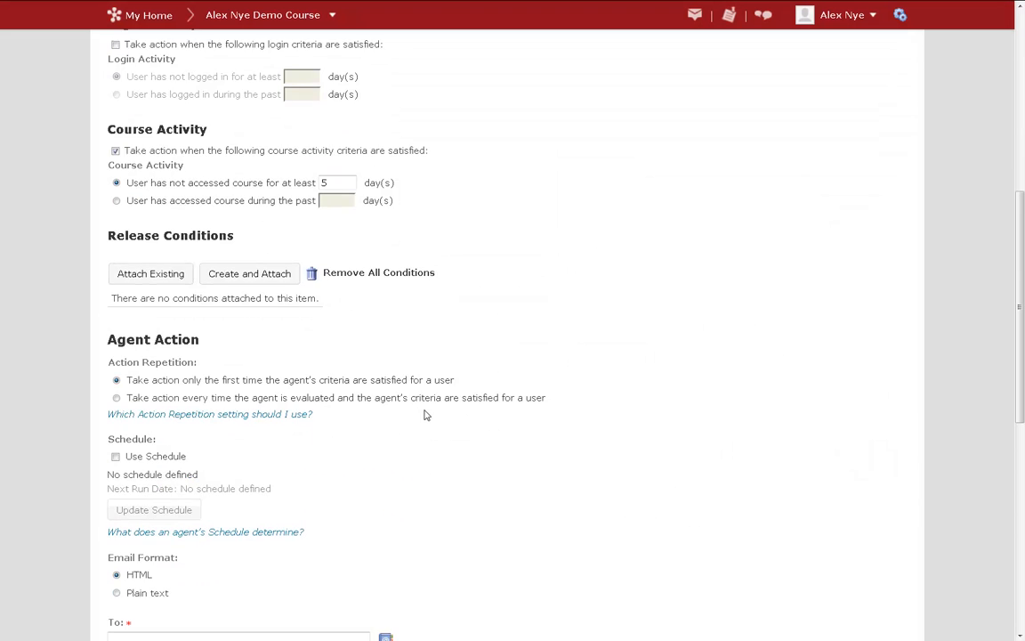
click(116, 397)
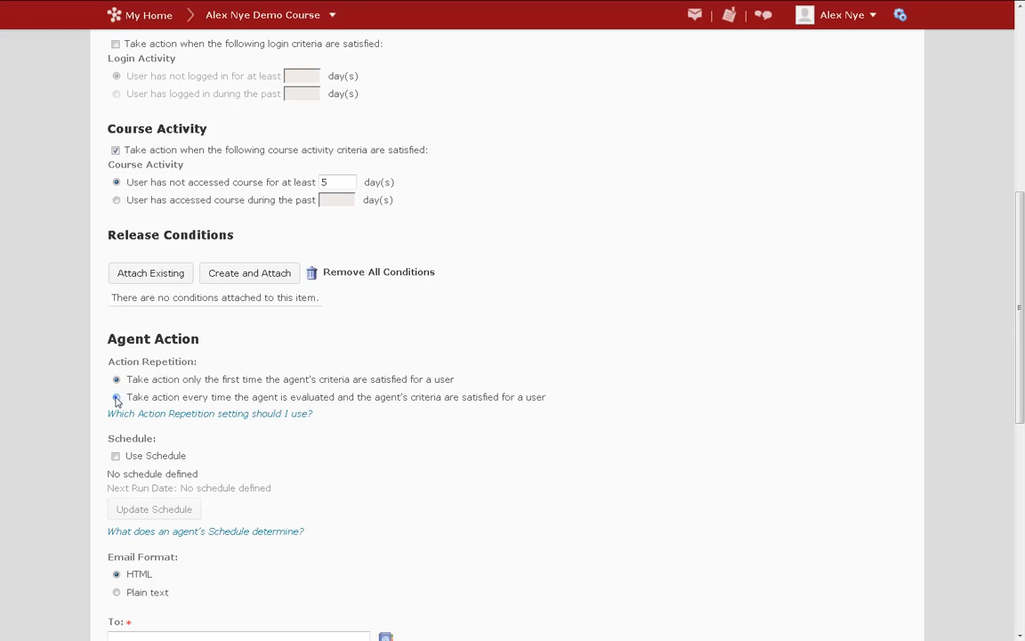
click(116, 397)
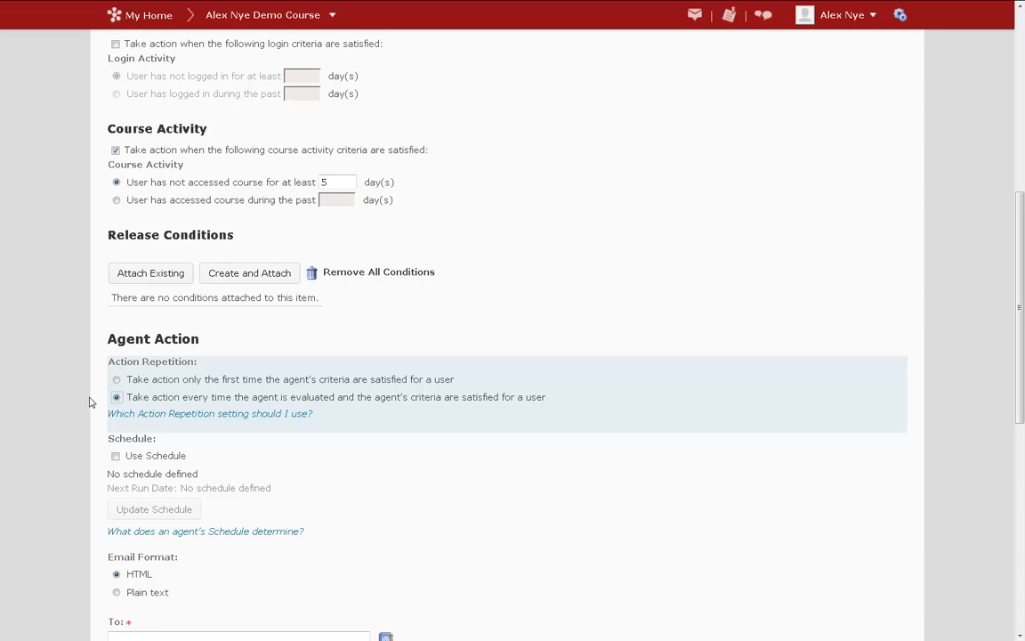
scroll(up, 3)
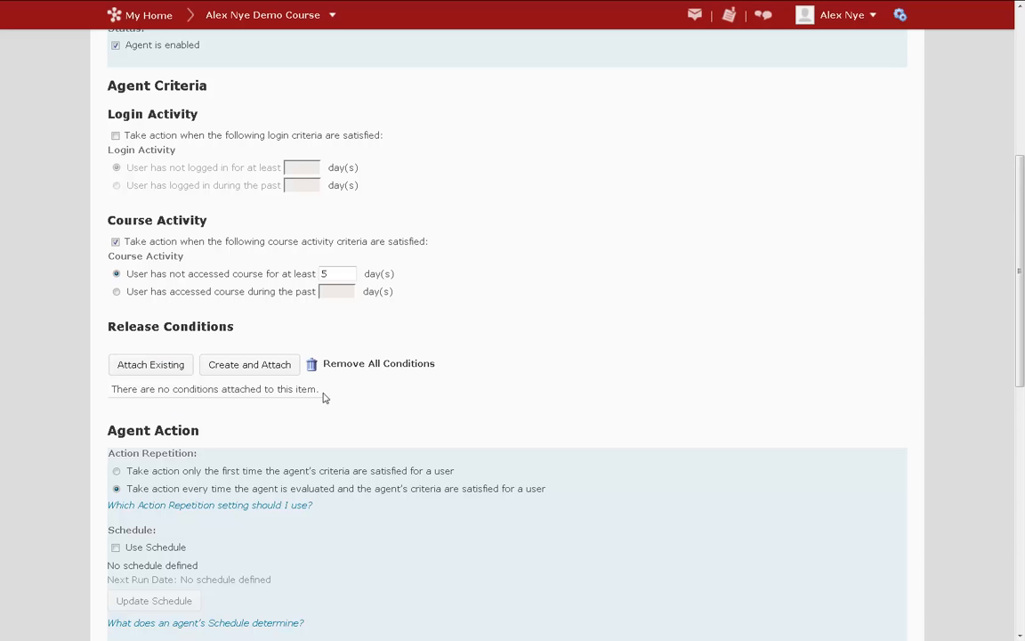
Tick the Use Schedule checkbox for HAL 9000
scroll(down, 3)
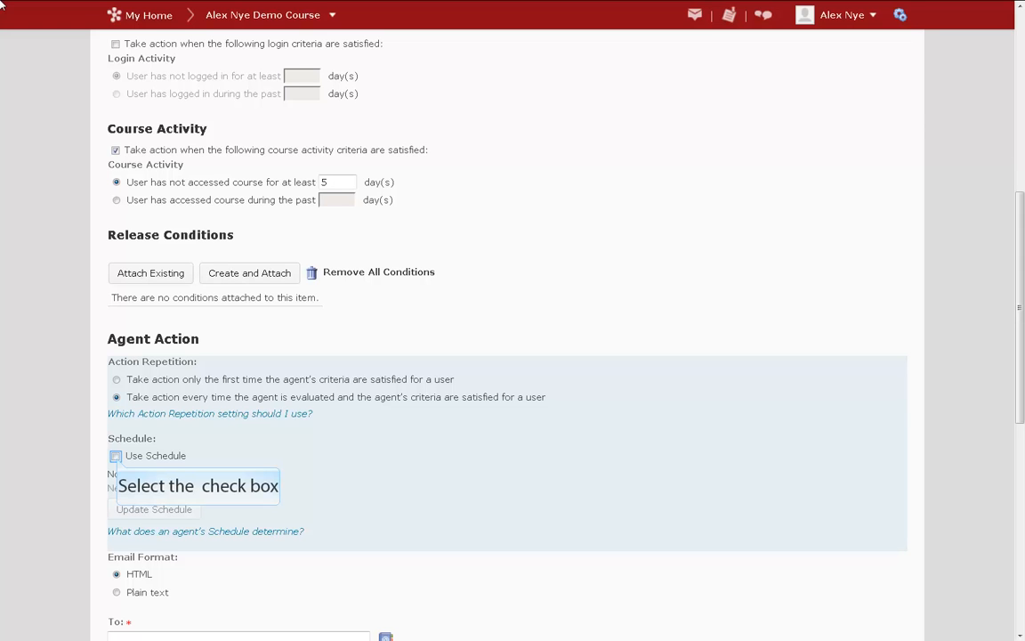
mouse_move(47, 27)
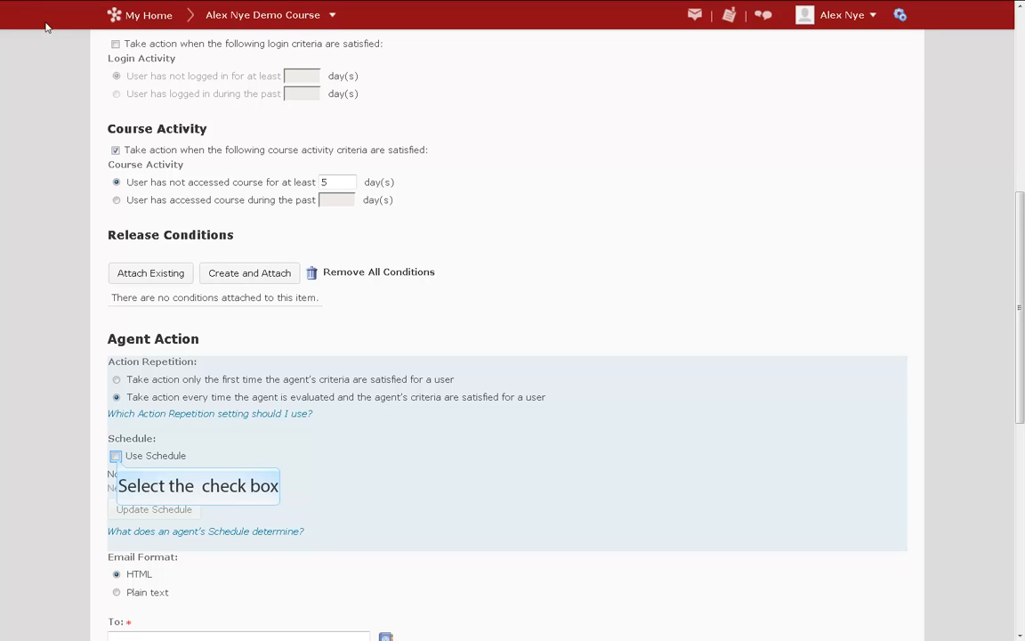
click(116, 455)
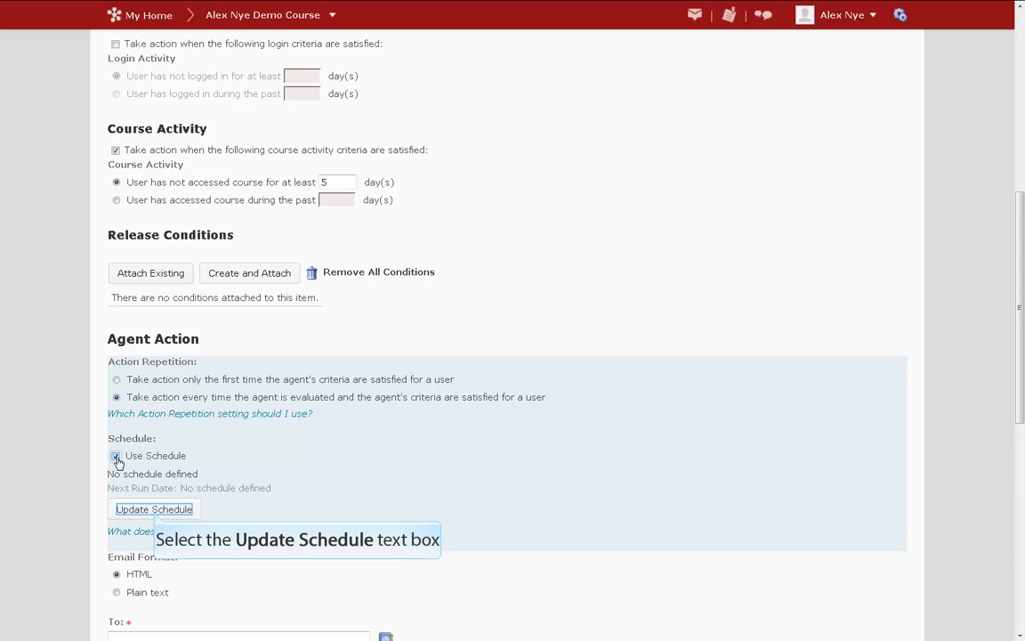
mouse_move(150, 481)
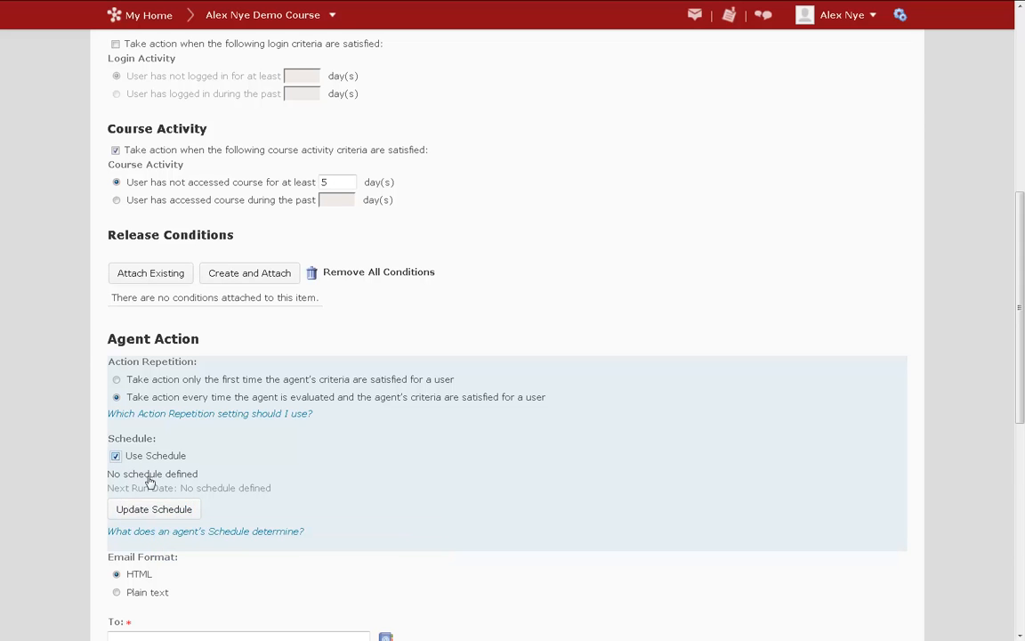
Schedule the agent daily, repeating every 1 day, with a start date of April 9, 2014
click(153, 509)
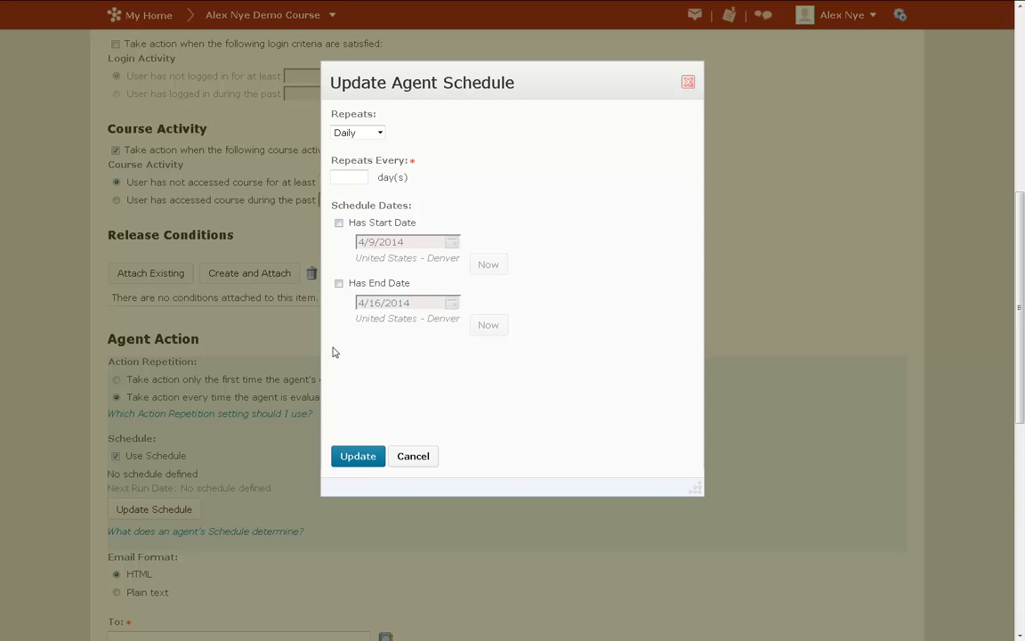
click(349, 177)
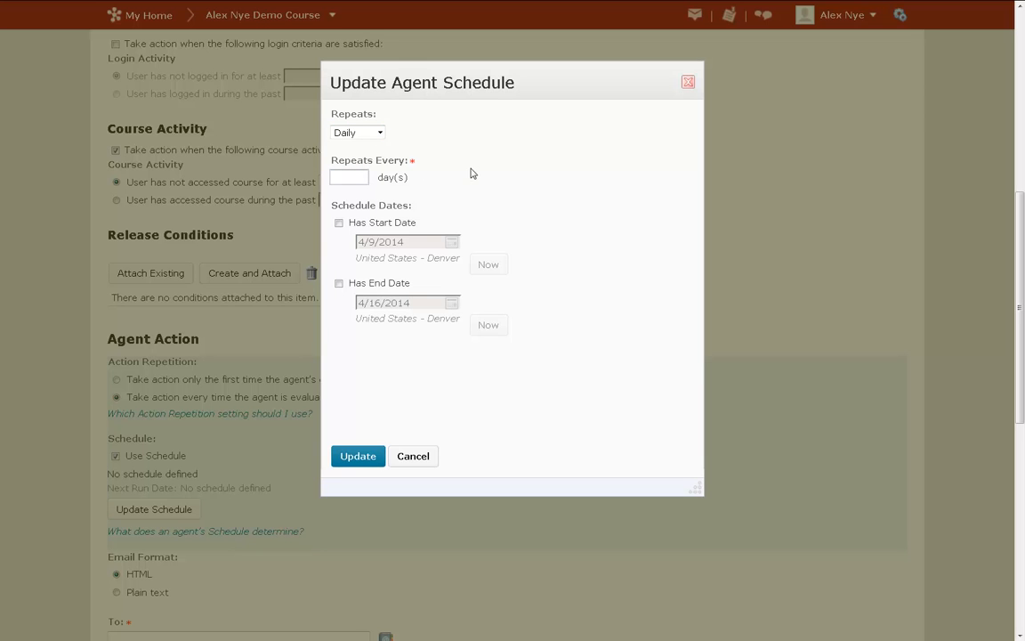
text(1)
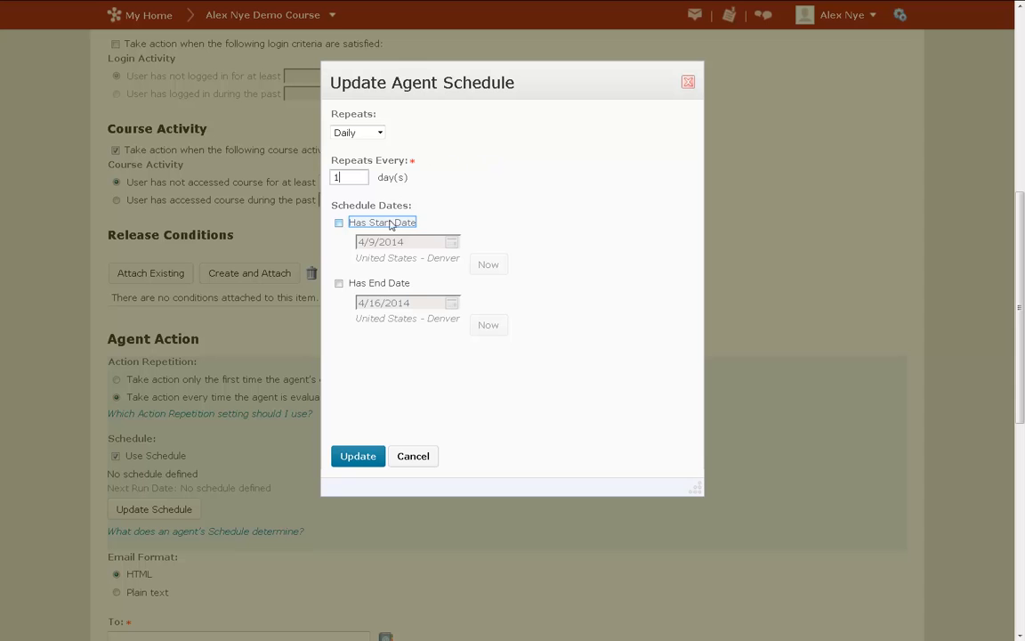
click(338, 223)
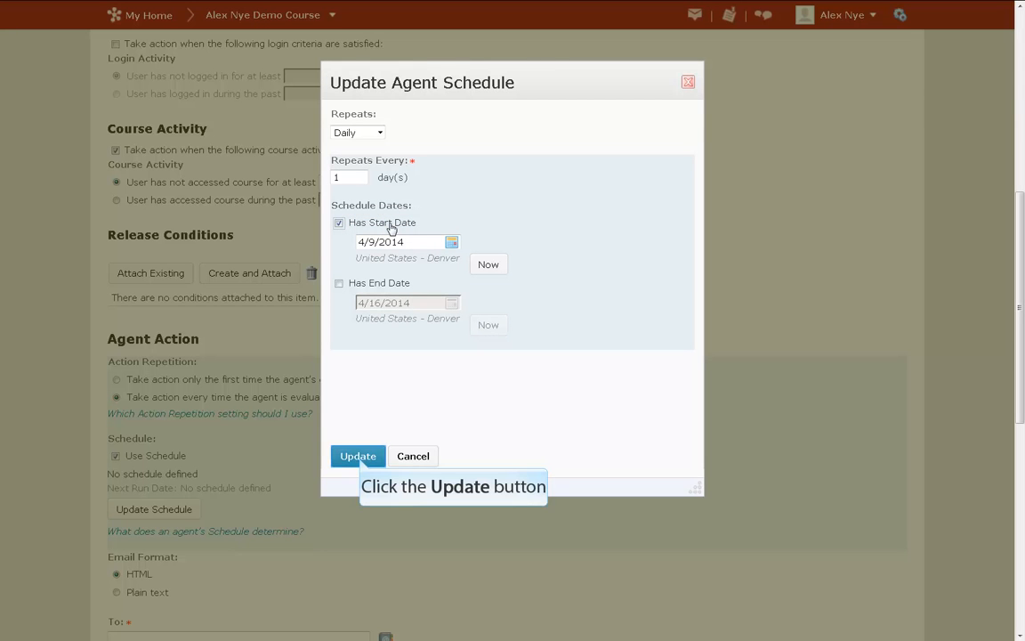
mouse_move(383, 233)
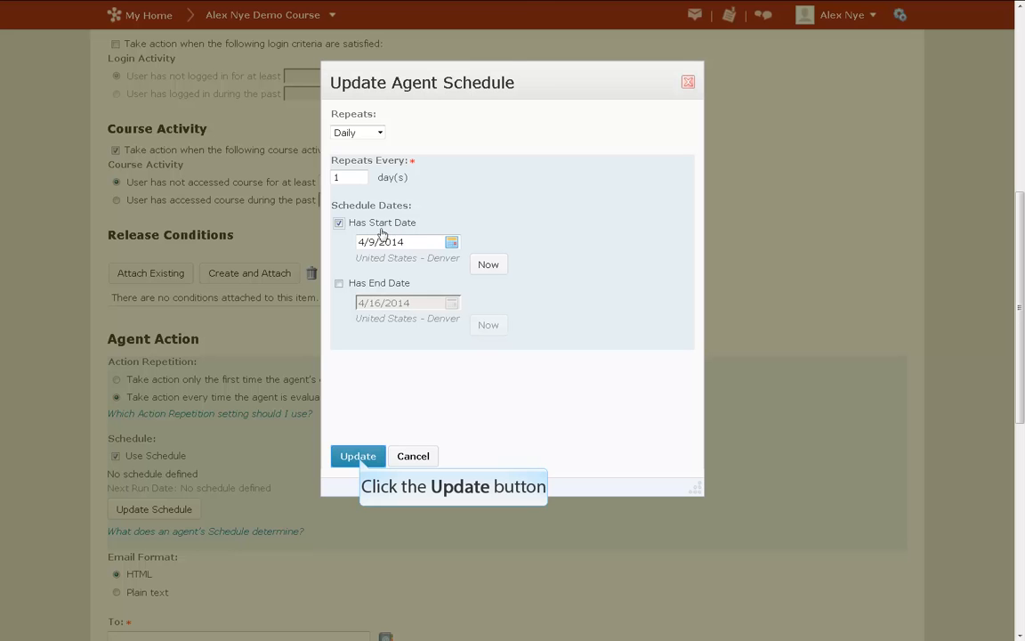
click(357, 456)
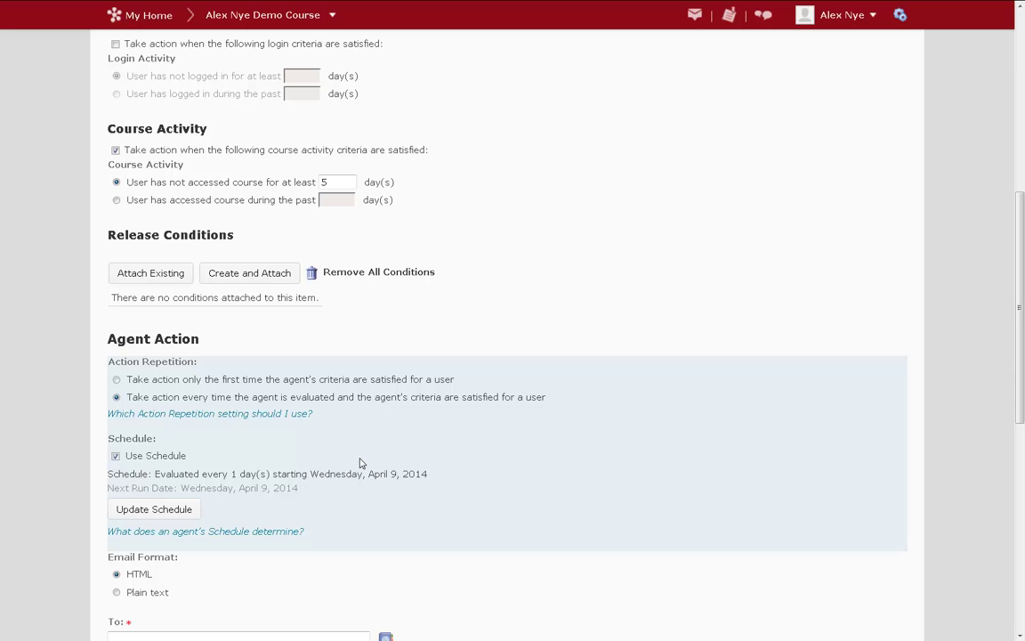
mouse_move(265, 528)
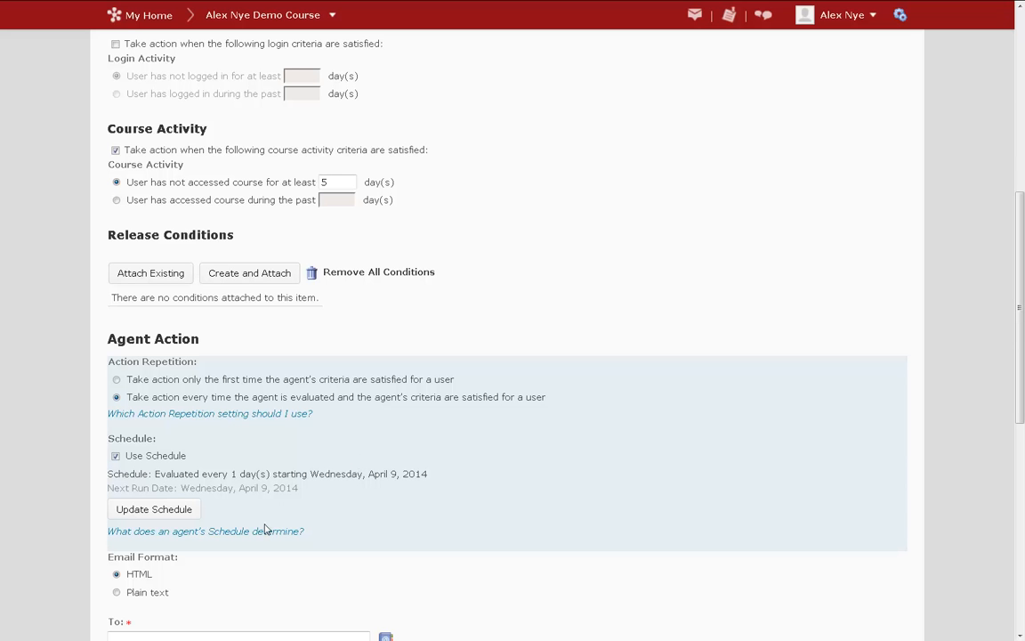
Open the 'What special email addresses can I use?' help link
scroll(down, 3)
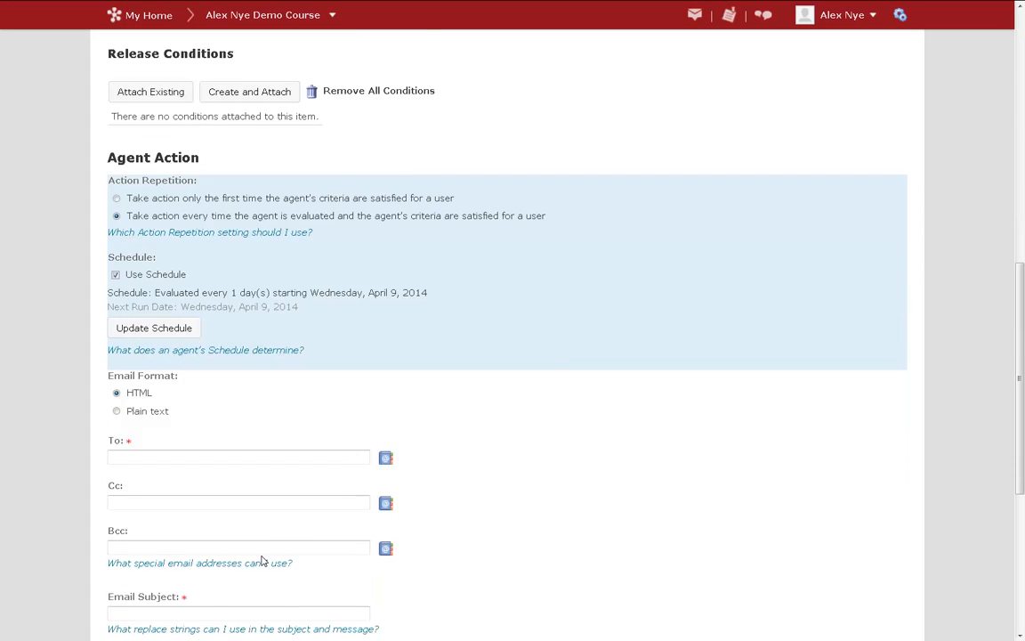
scroll(down, 3)
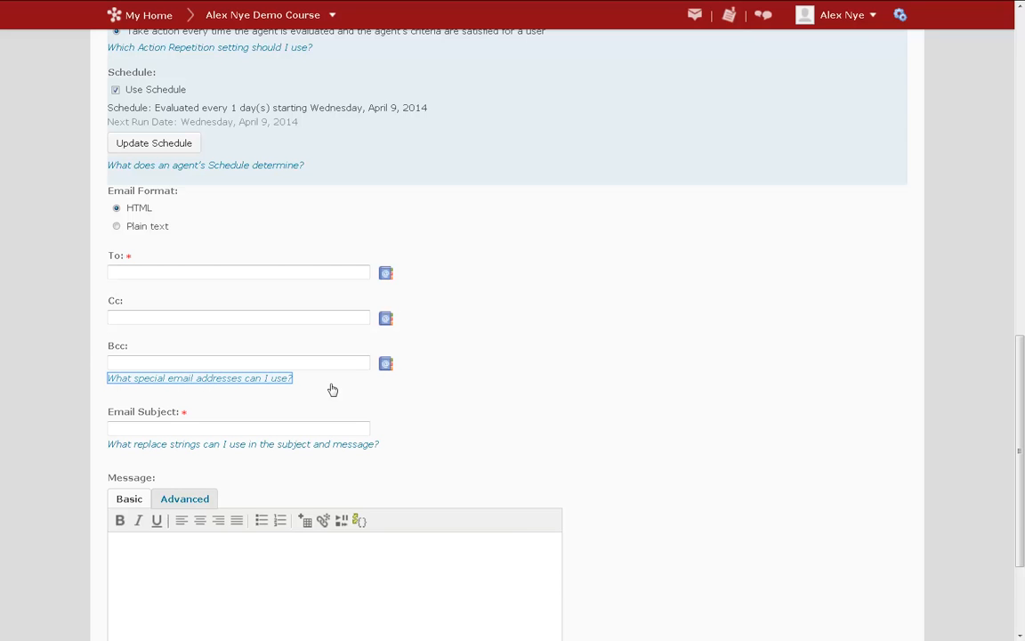
mouse_move(279, 386)
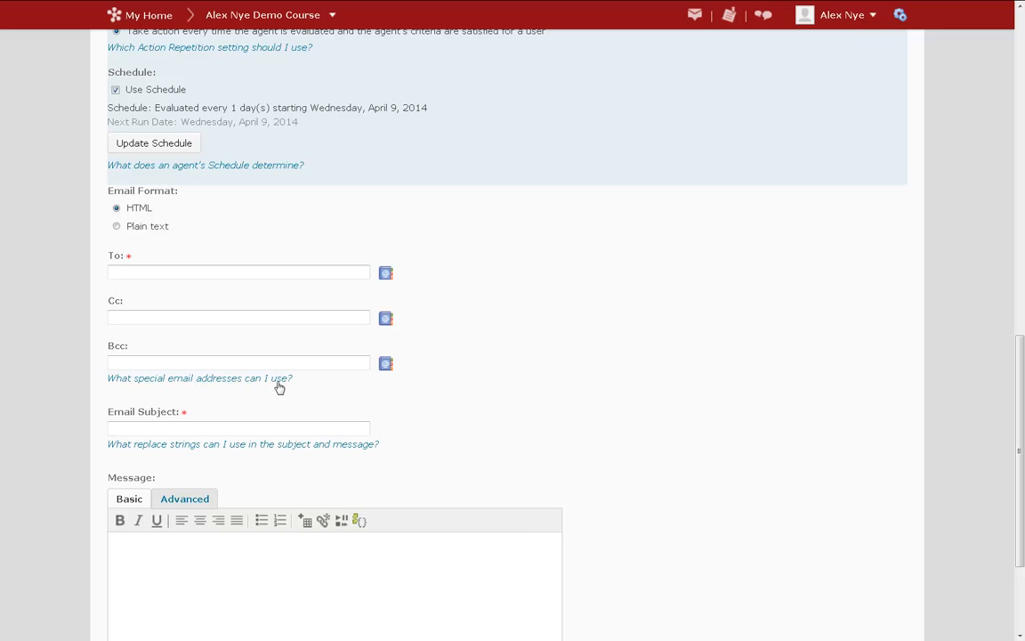
click(199, 377)
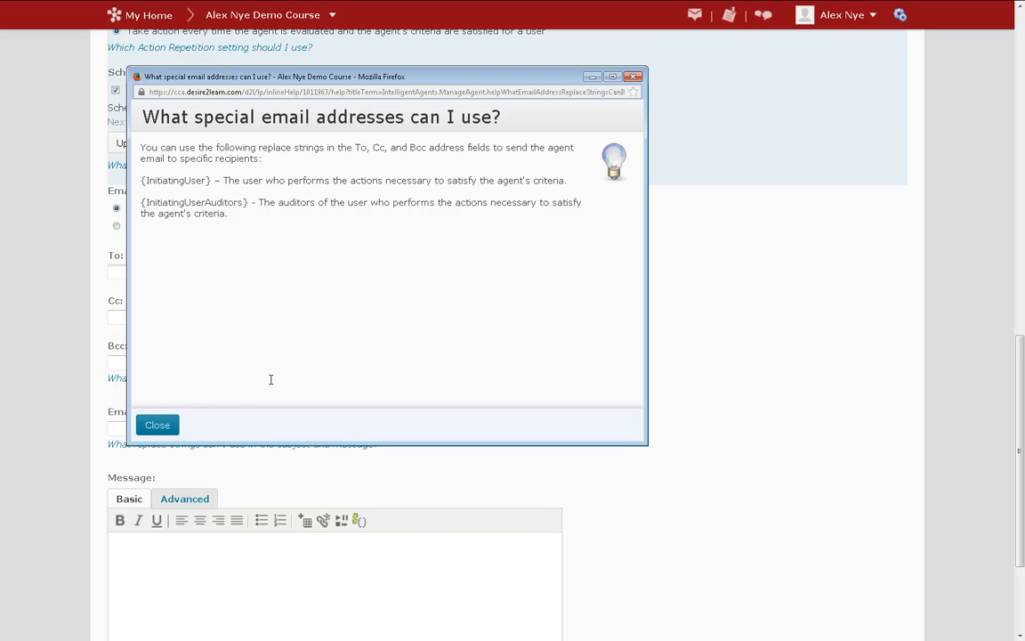
mouse_move(264, 379)
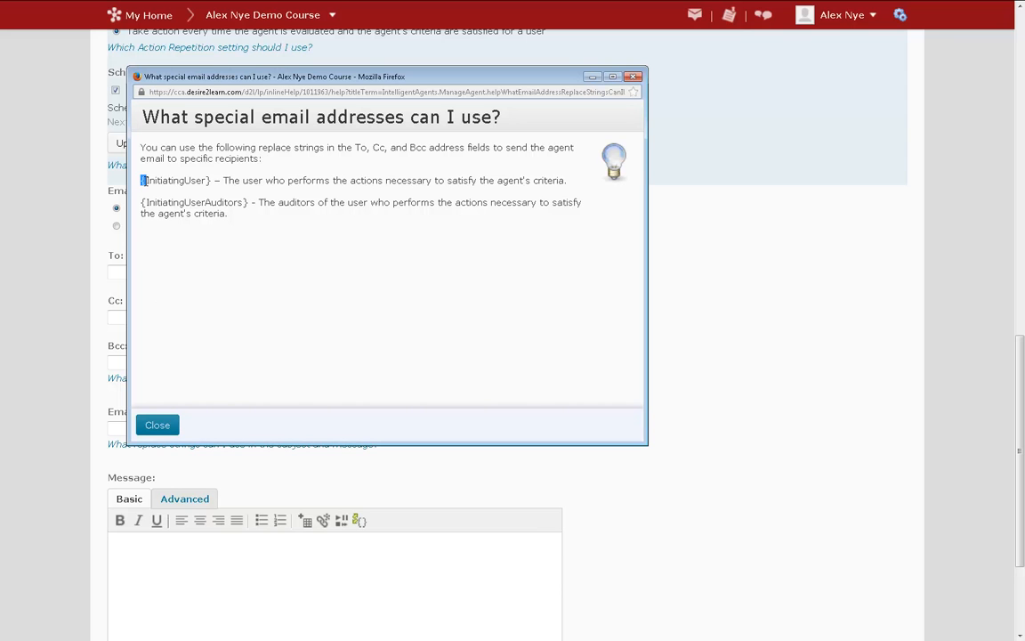
Copy the {InitiatingUser} placeholder and close the help window
double_click(174, 180)
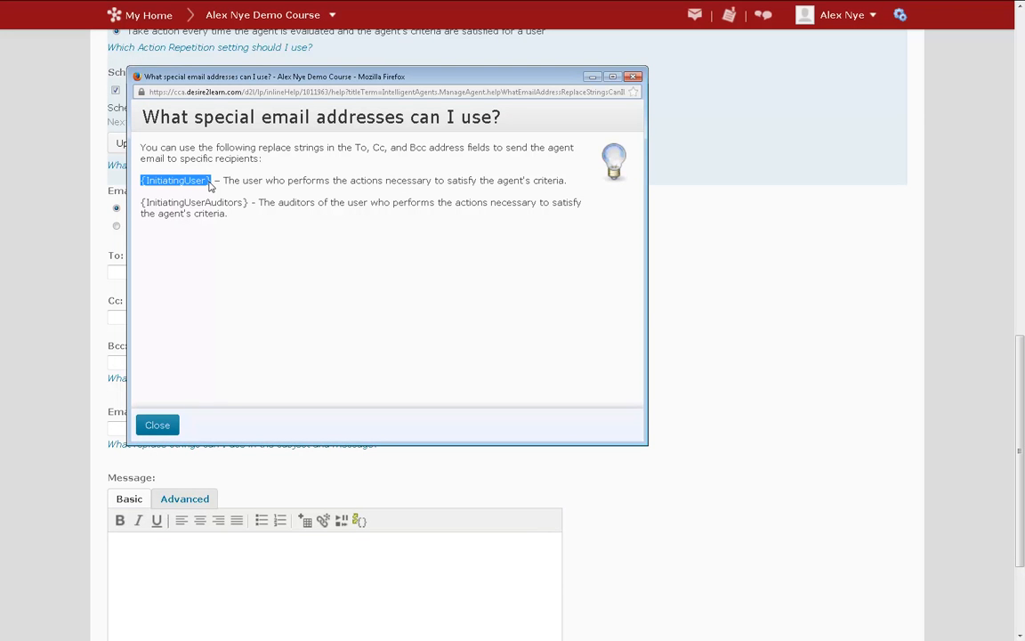
mouse_move(261, 187)
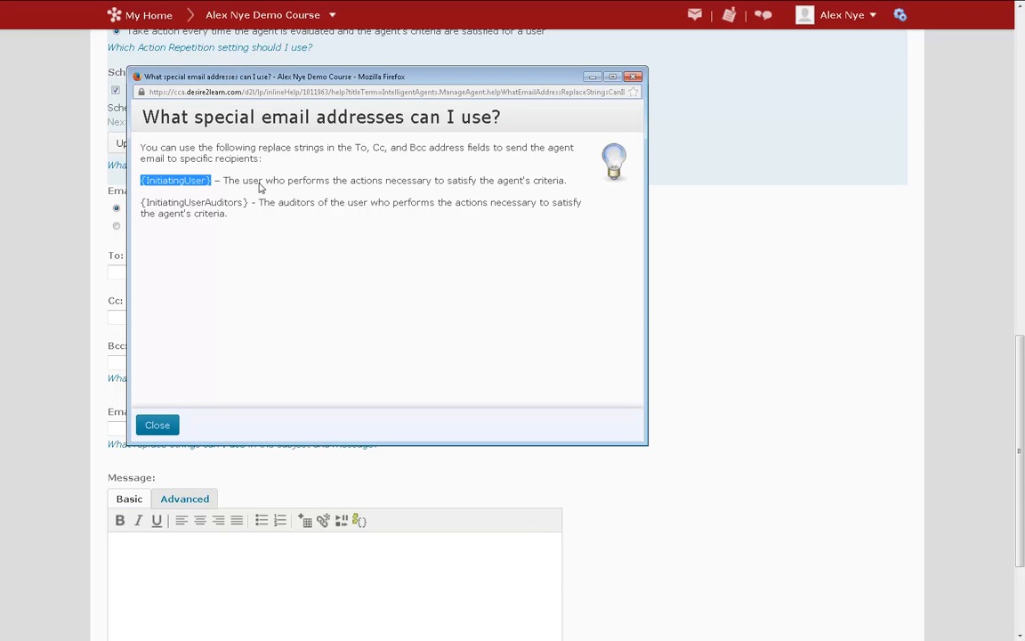
mouse_move(367, 234)
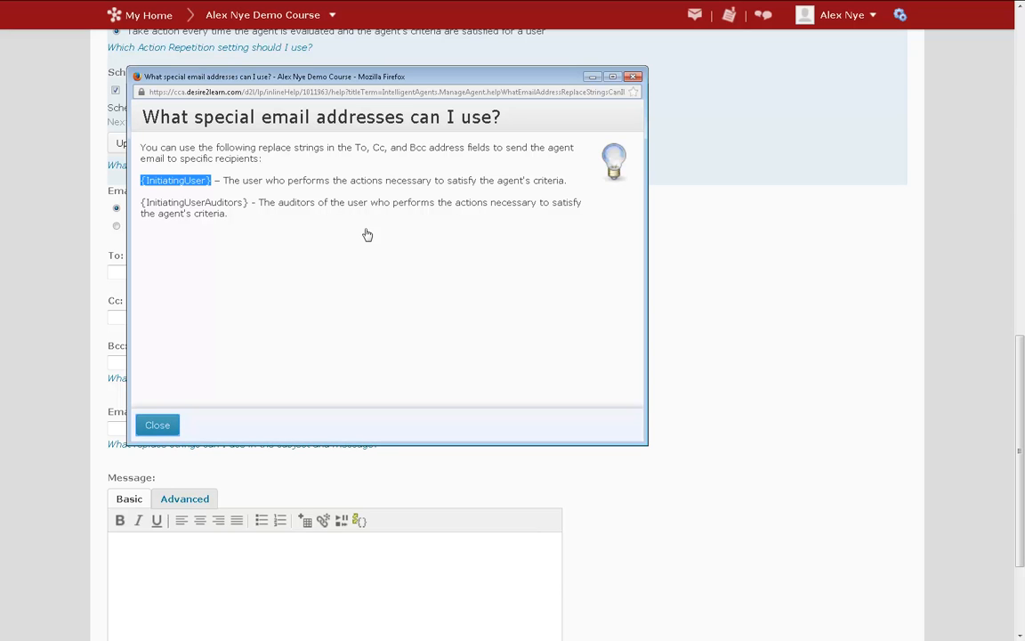
mouse_move(287, 243)
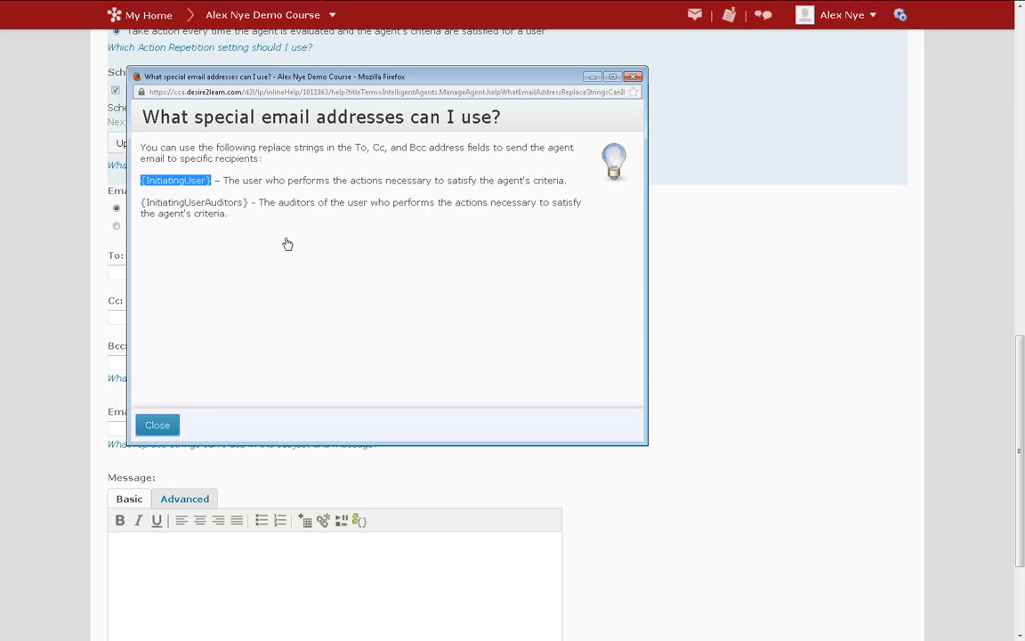
click(156, 424)
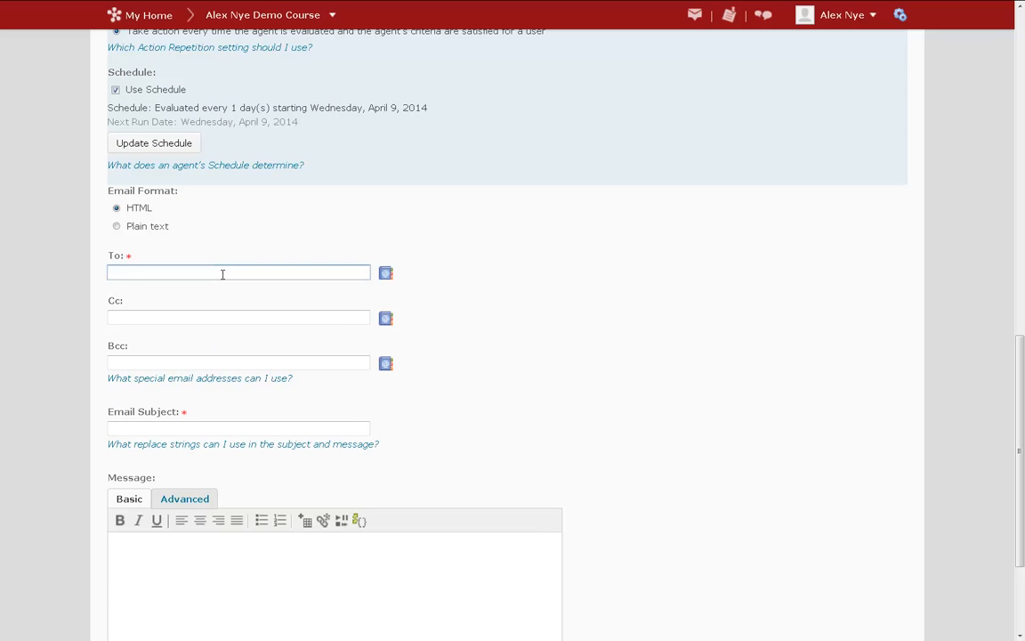
text({InitiatingUser})
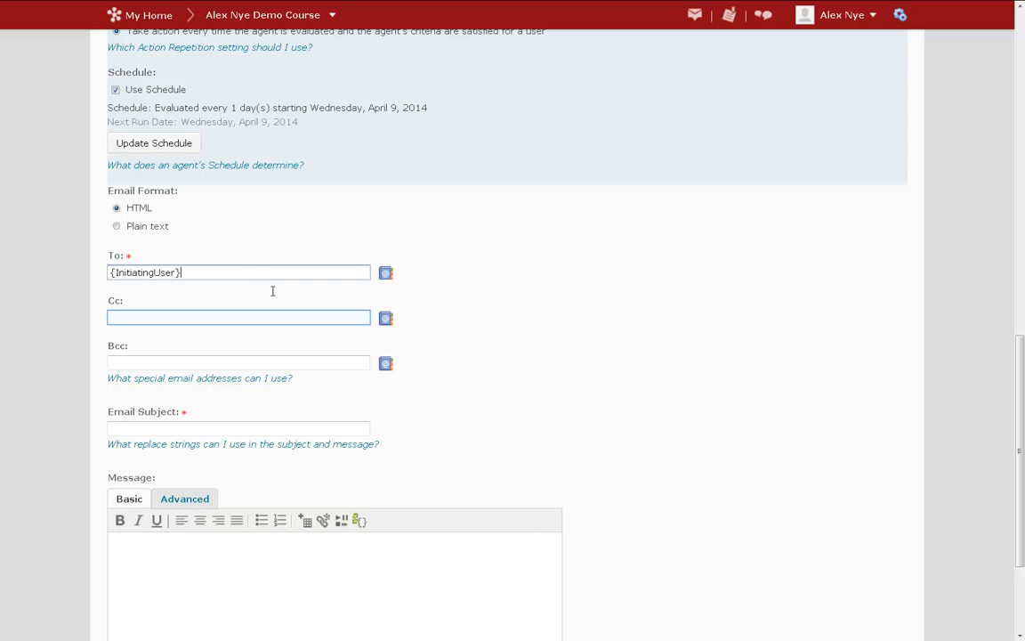
click(239, 318)
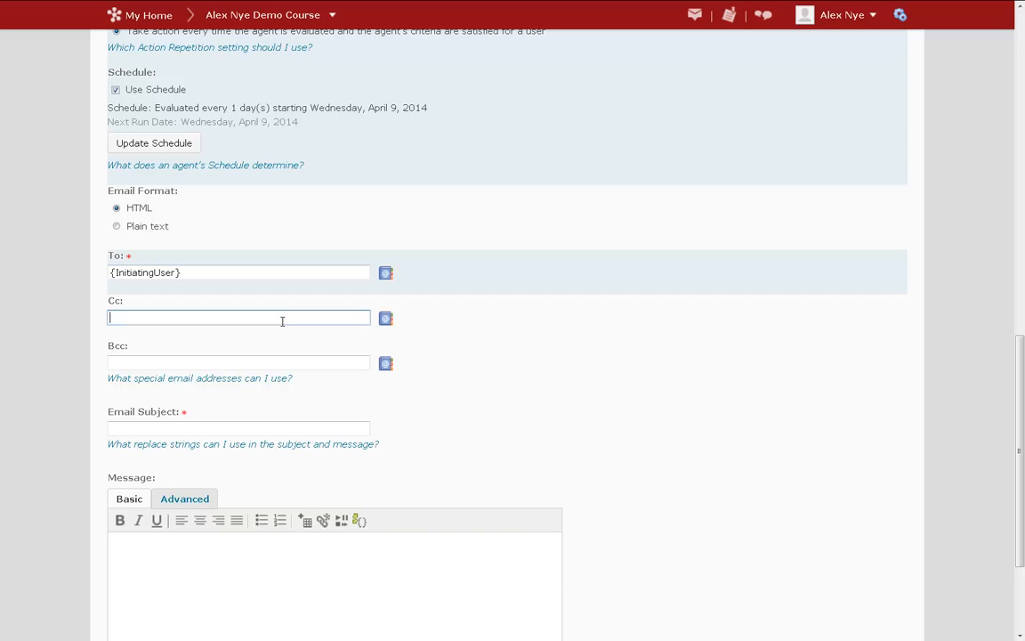
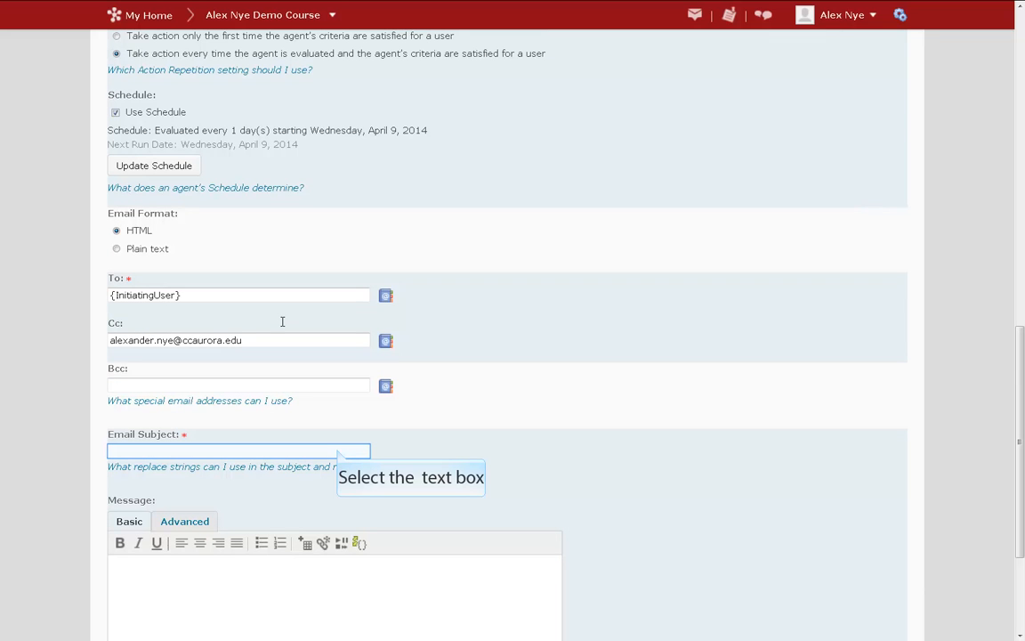
mouse_move(300, 325)
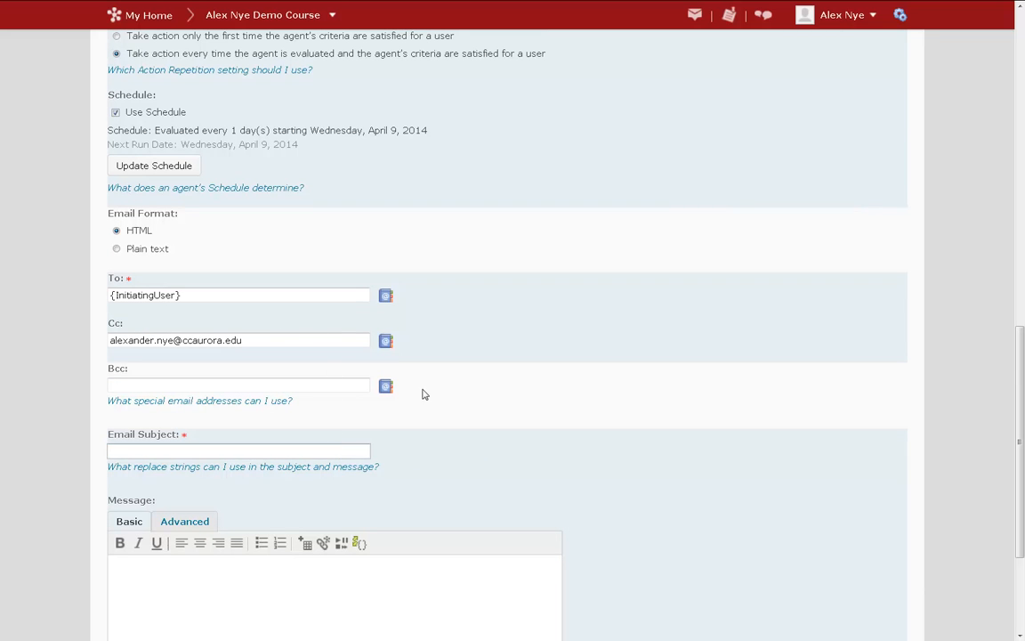
Give the email subject 'D2L Participation' and message 'You haven't logged into the course for 5 days!'
scroll(down, 3)
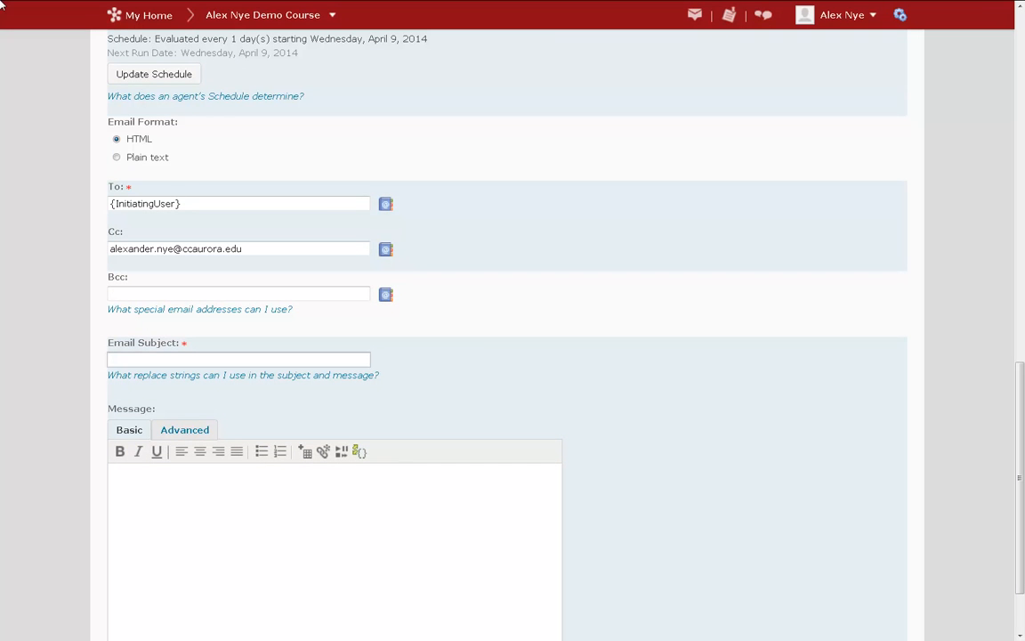
text(D2L)
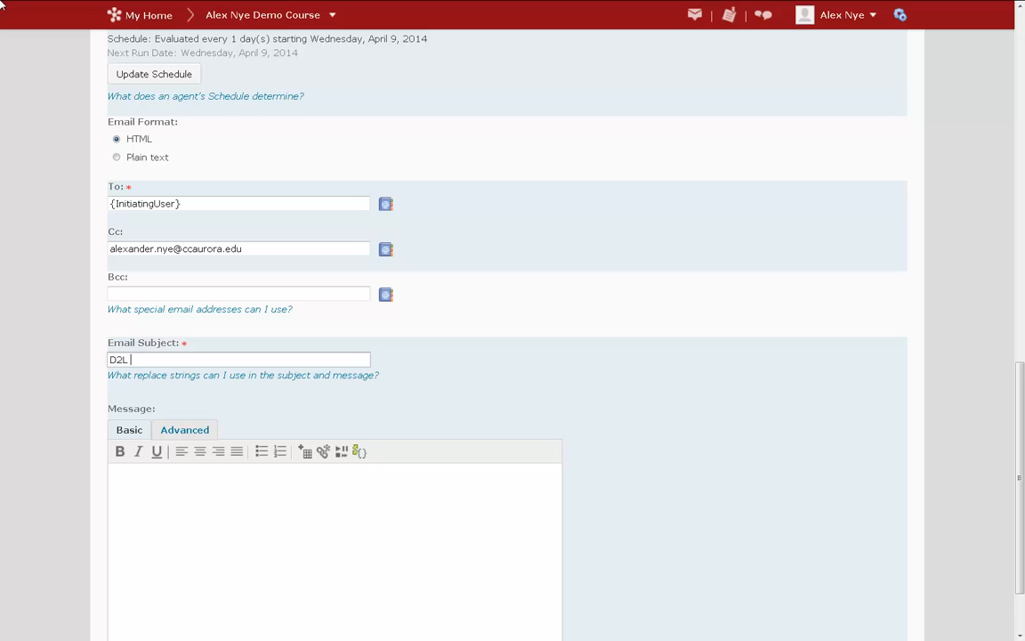
text(Participa)
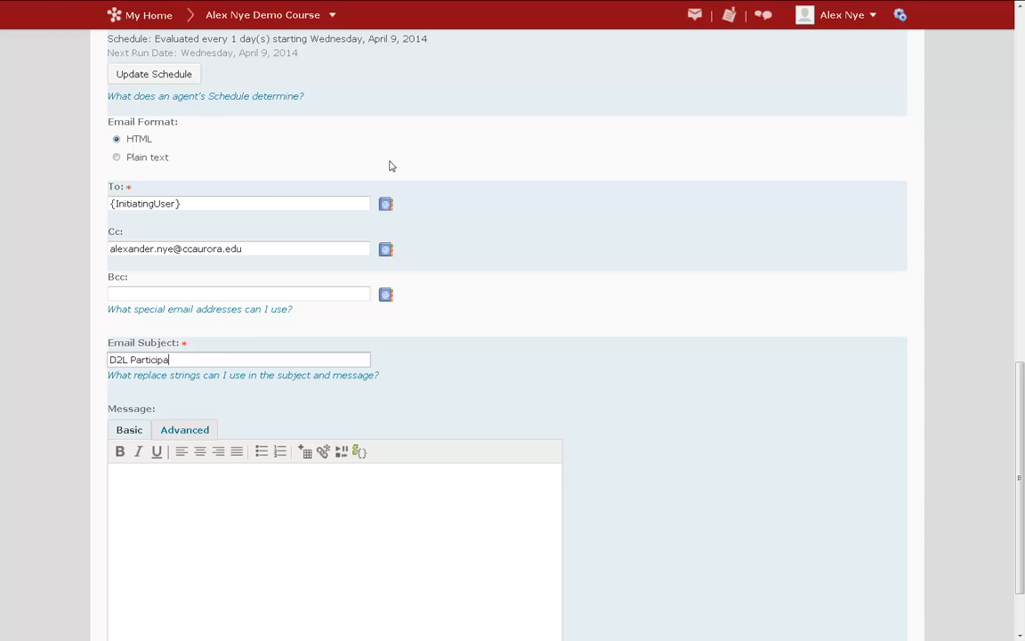
text(tion)
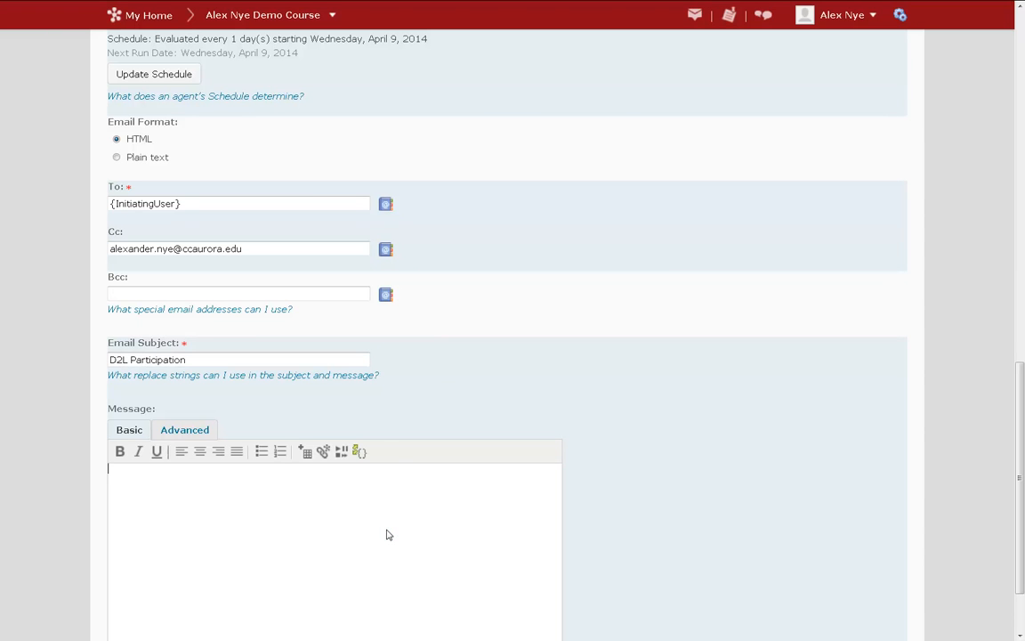
text(You haven't logged into the course for 5 days!)
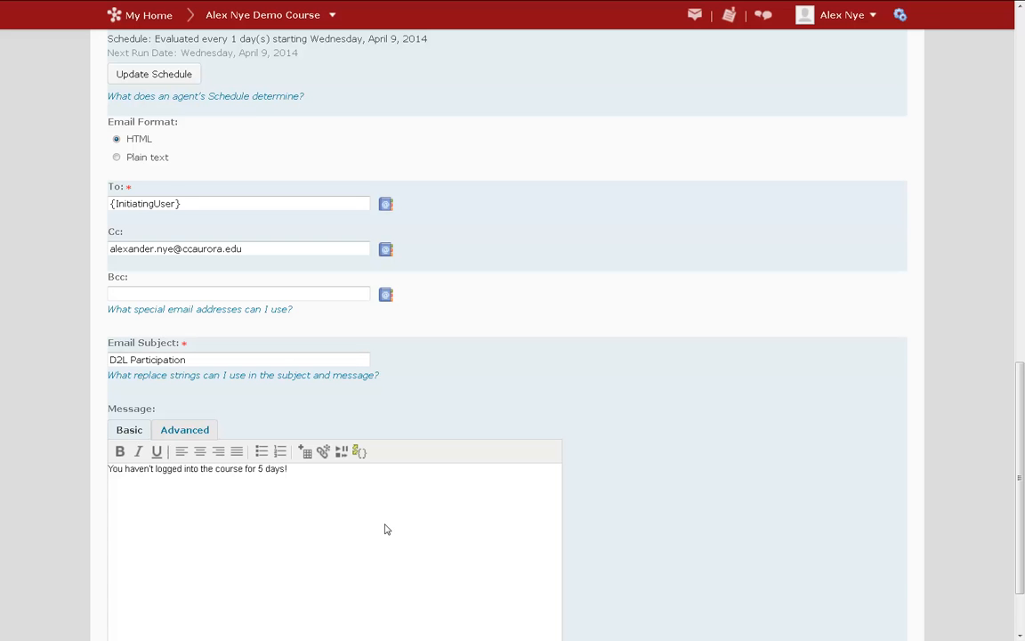
scroll(down, 3)
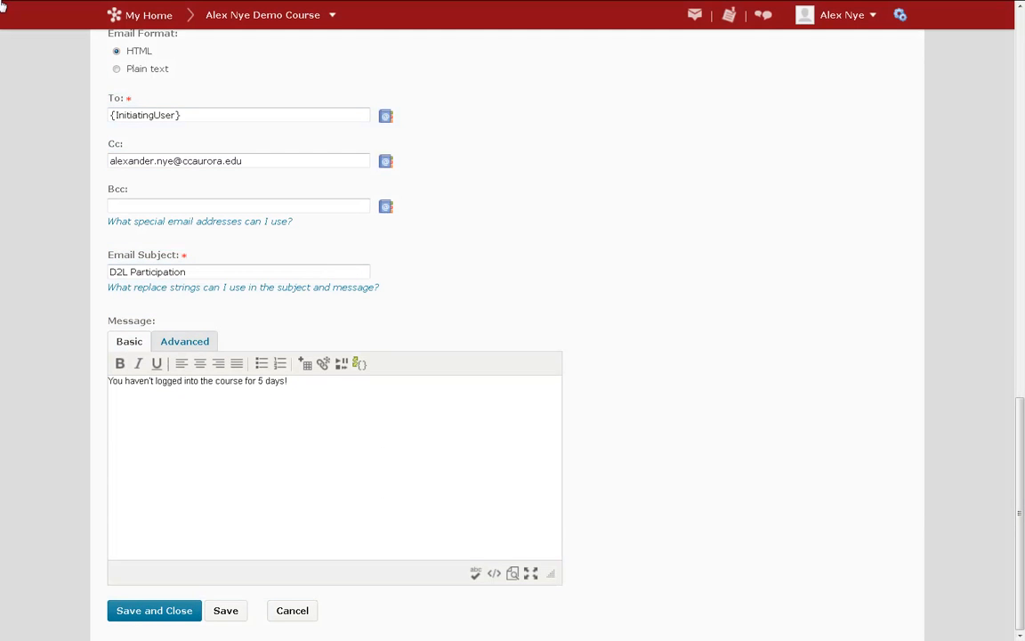